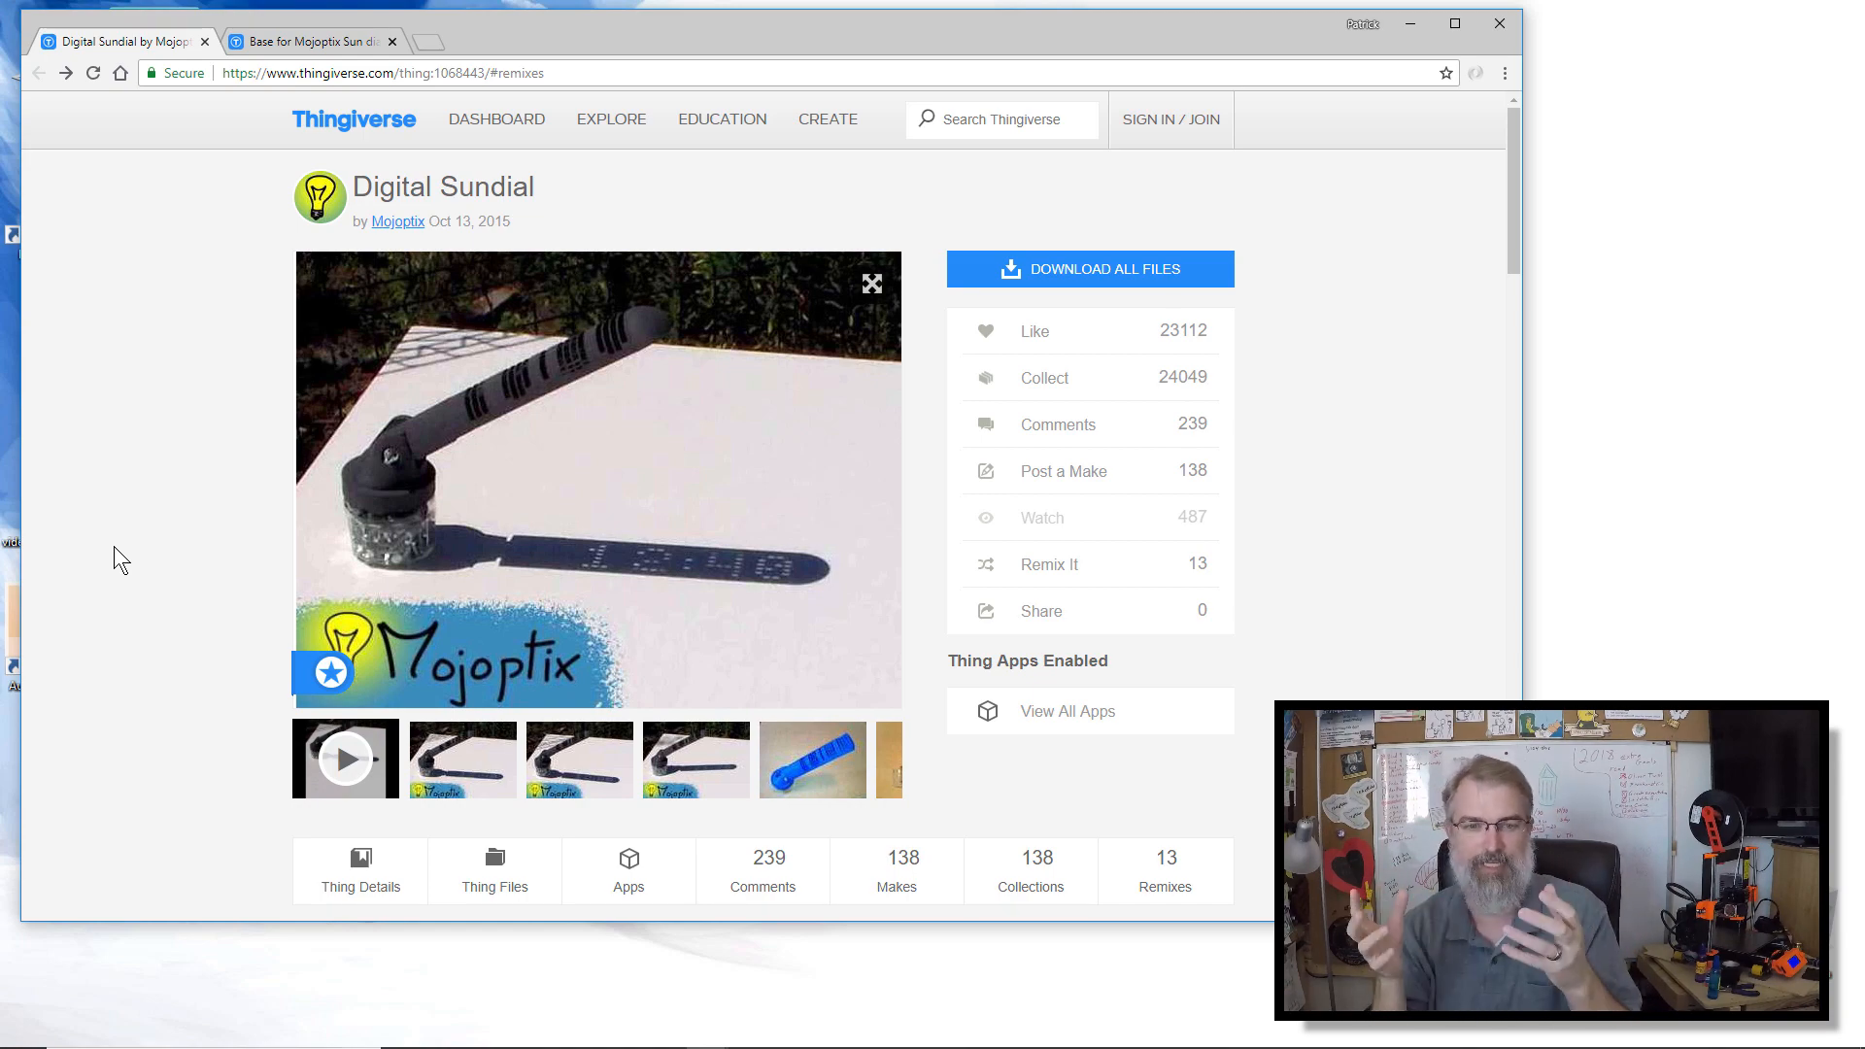
# Step: Scroll the Digital Sundial page to its summary and open the Thing Files section
pyautogui.scroll(-3)
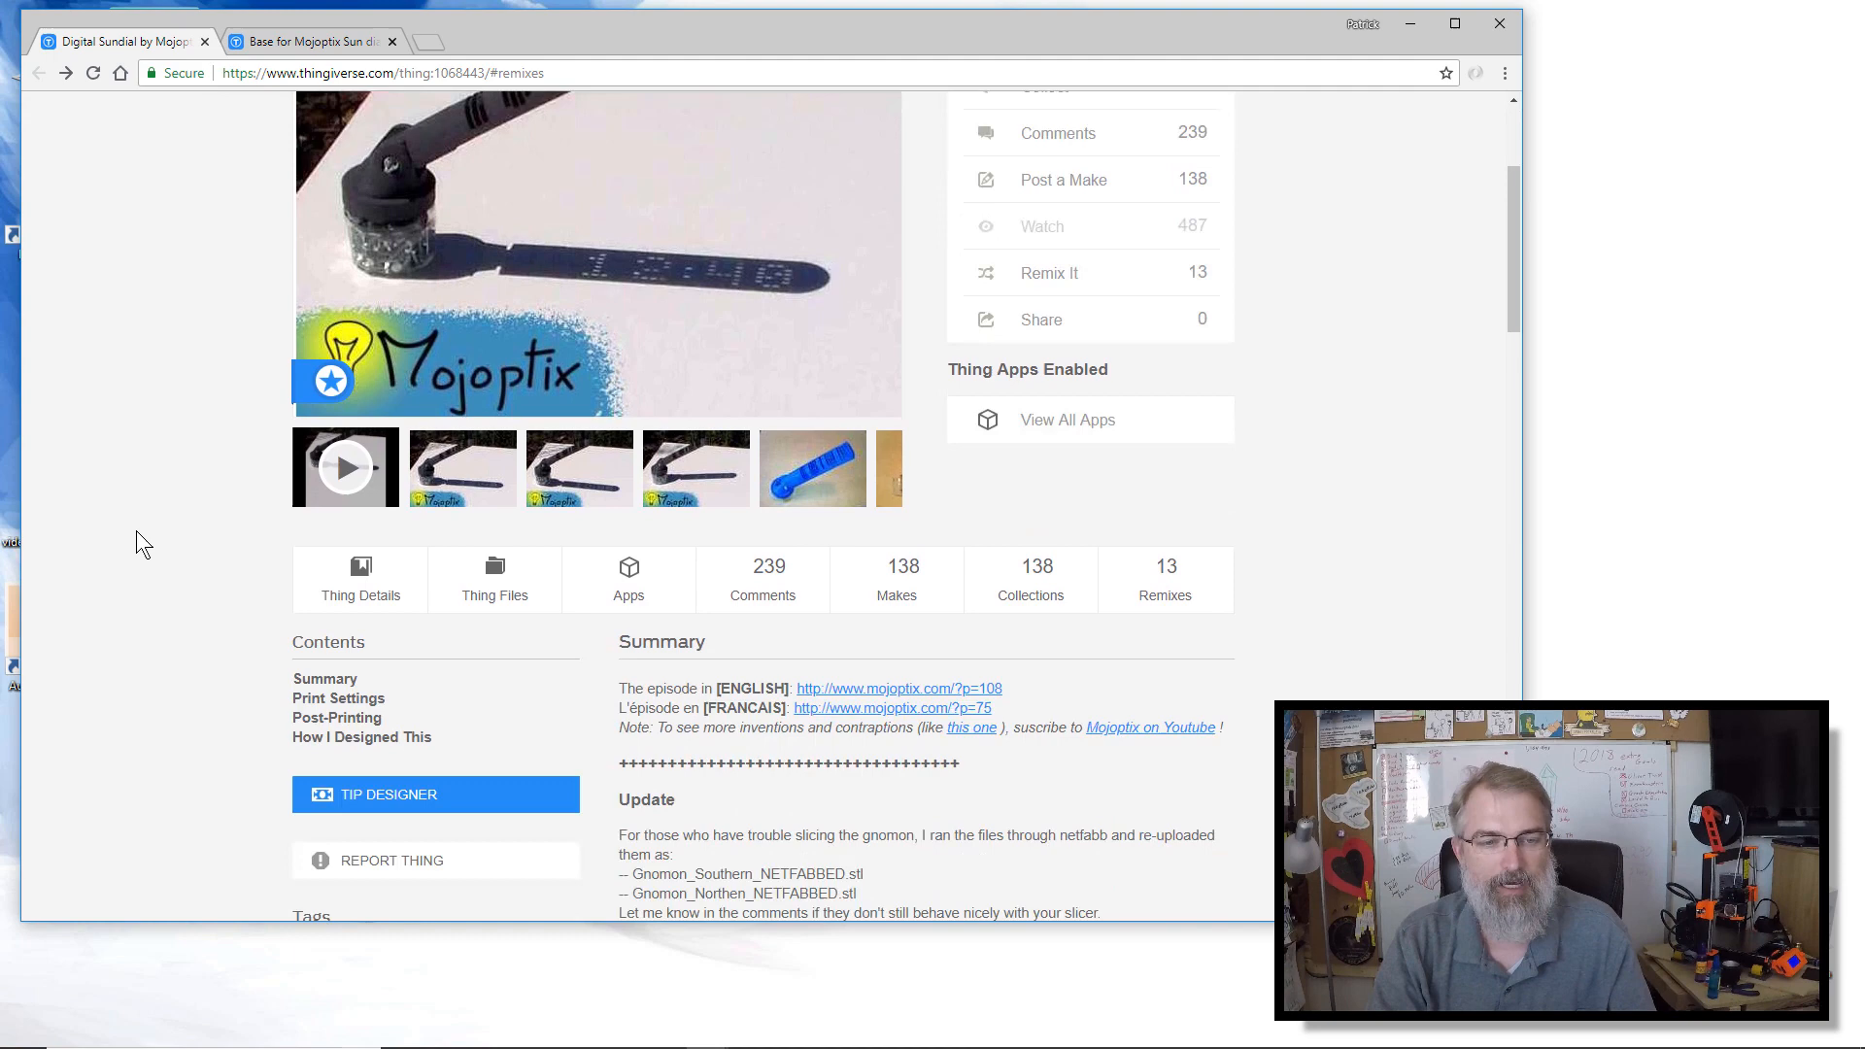
pyautogui.click(495, 579)
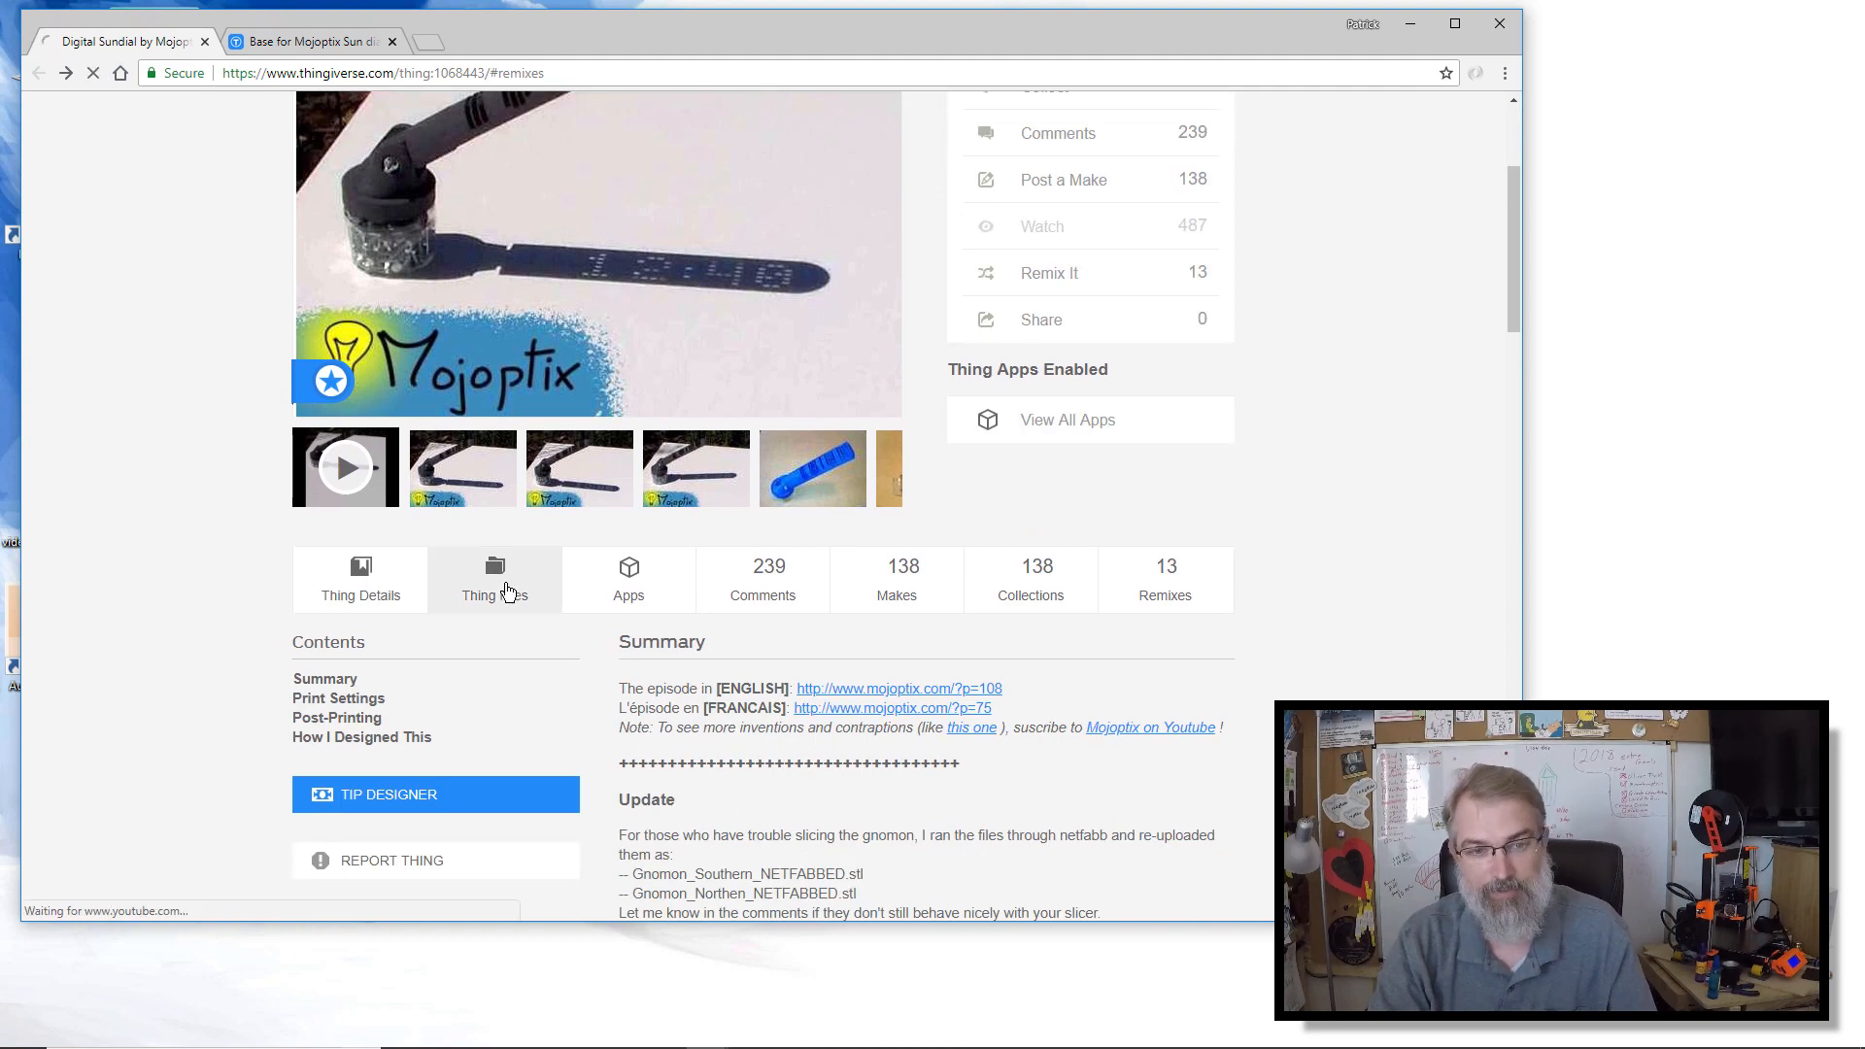
# Step: Load the full Digital Sundial file list and browse it for the Gnomon_Northen files
pyautogui.click(493, 581)
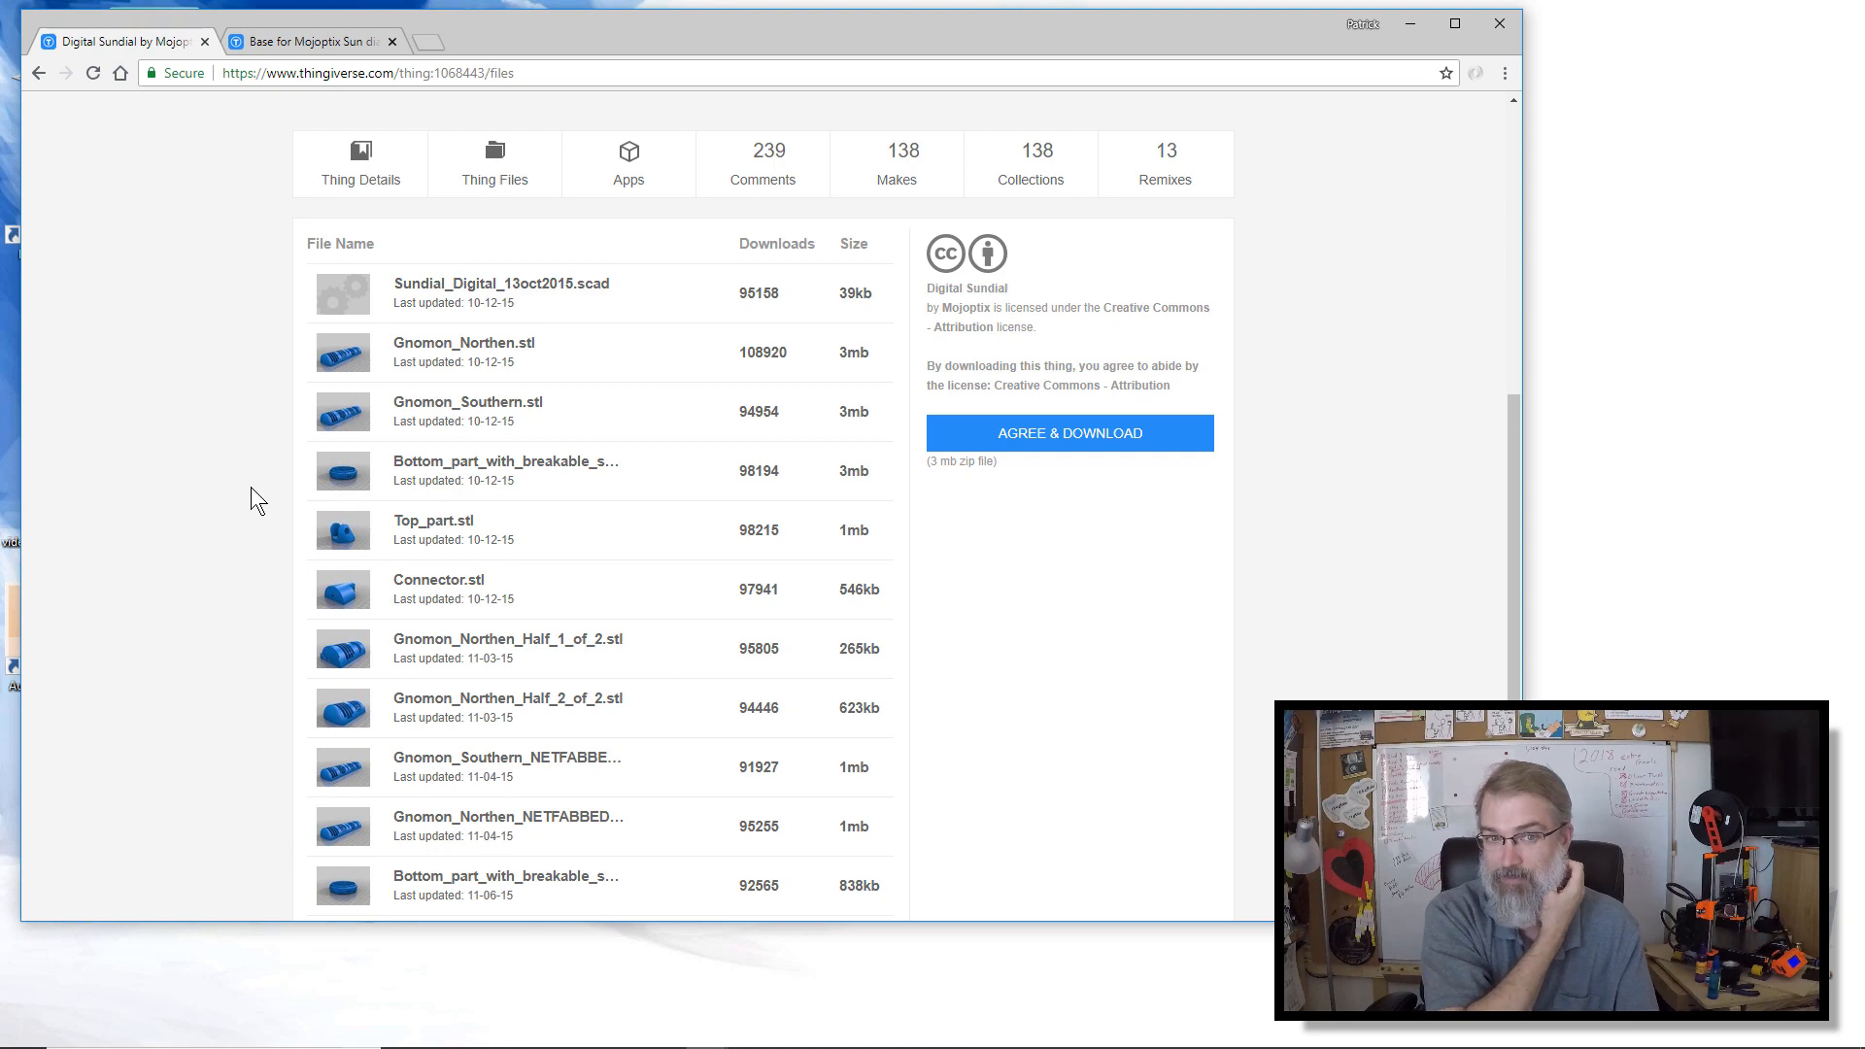
pyautogui.moveTo(568, 296)
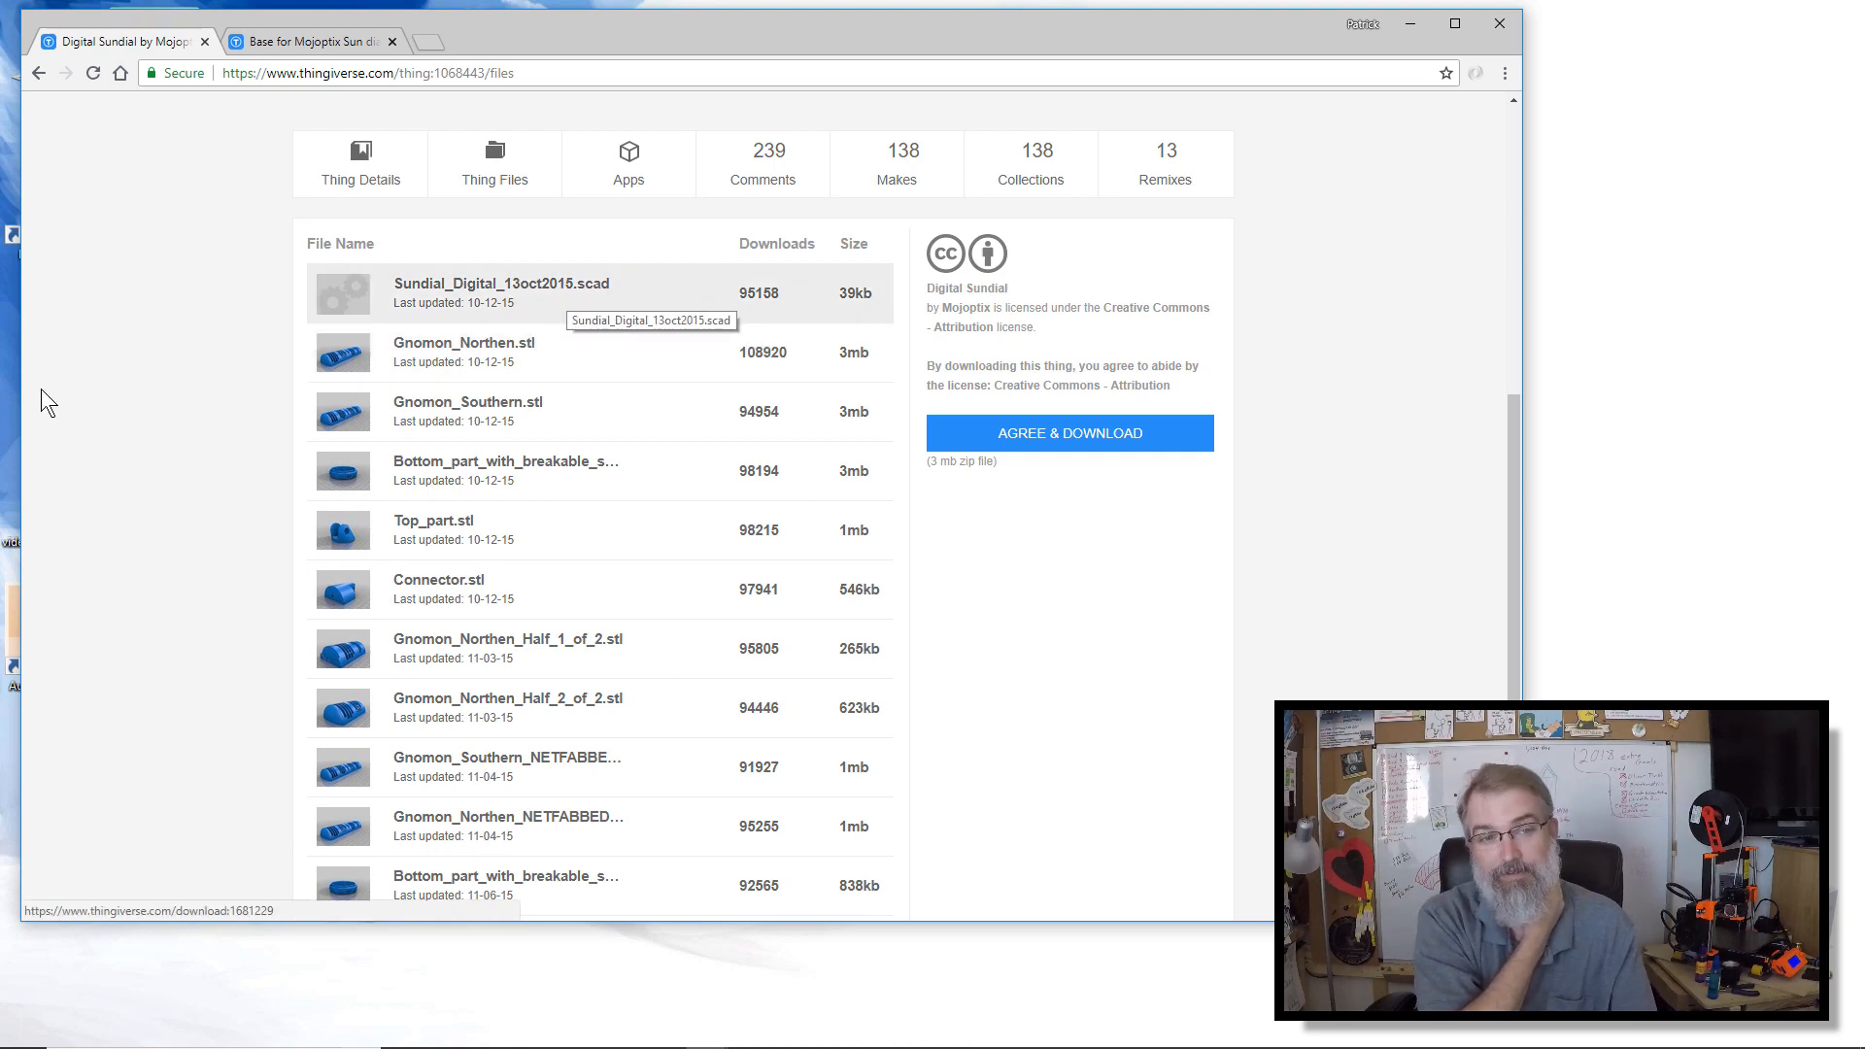
pyautogui.moveTo(242, 377)
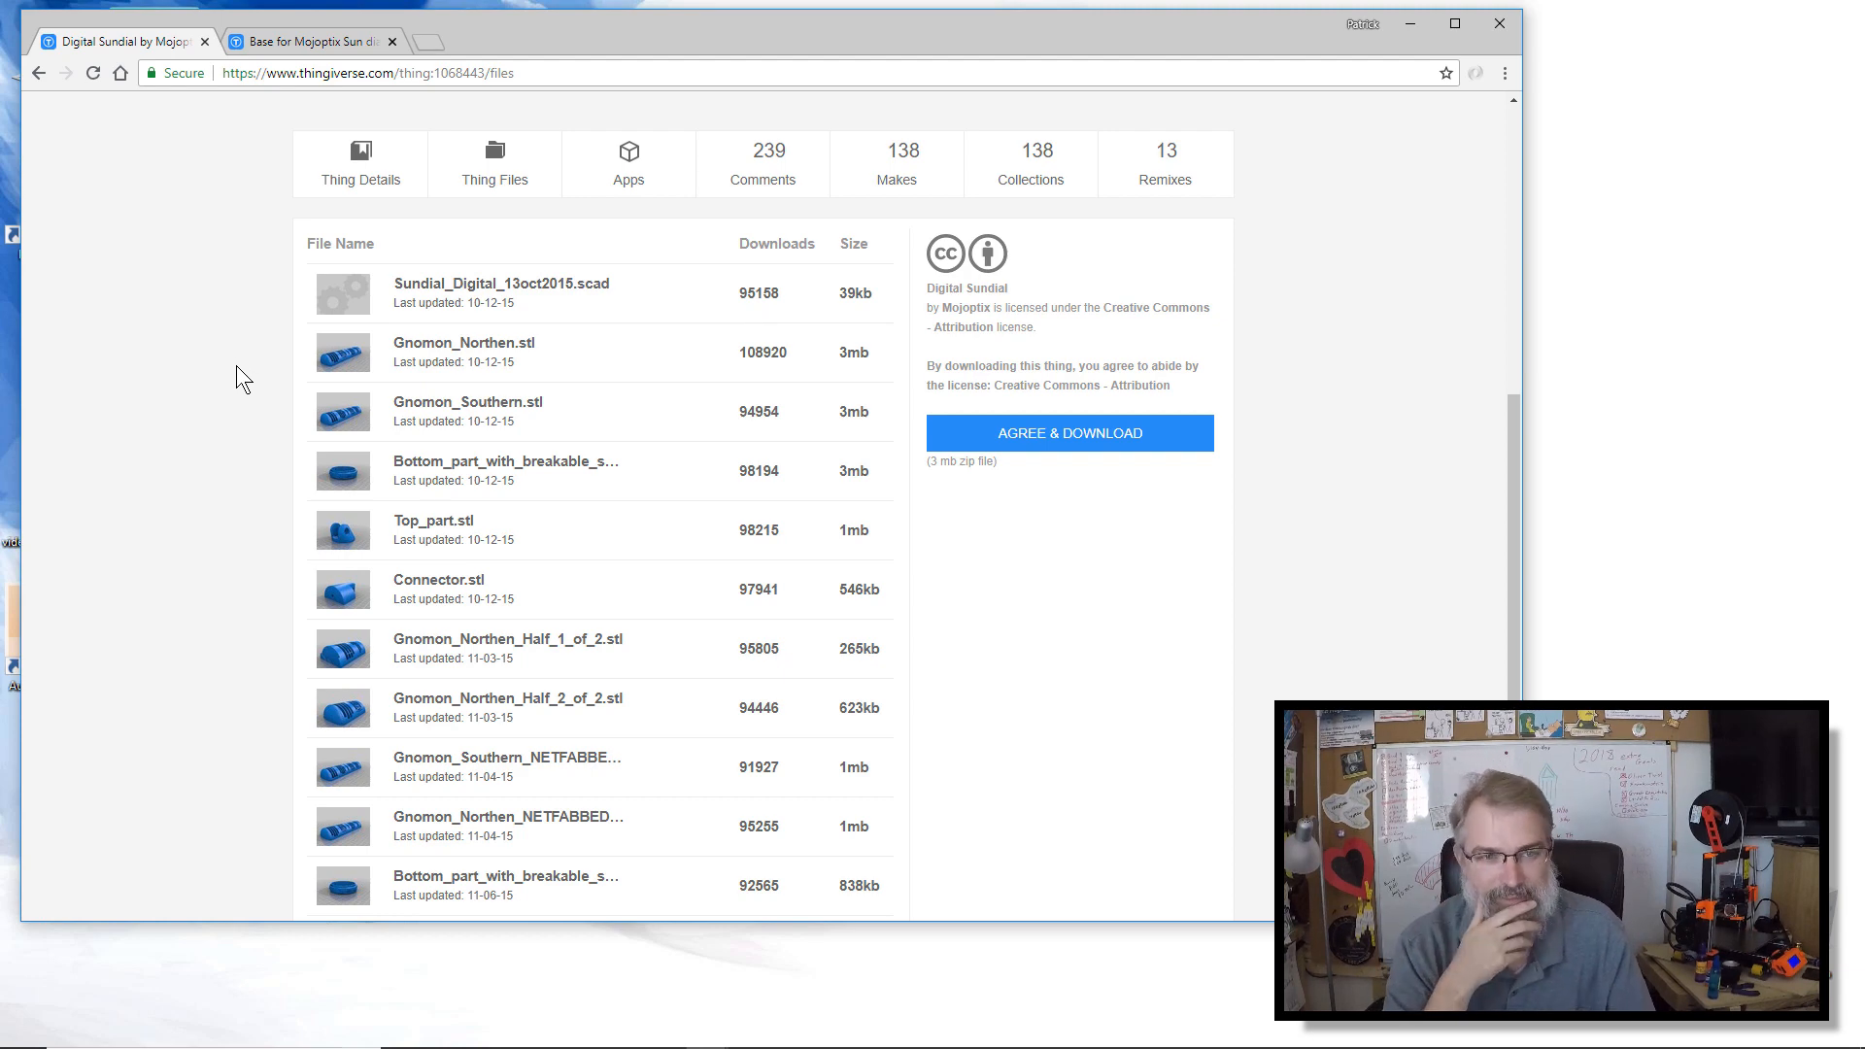
pyautogui.moveTo(259, 375)
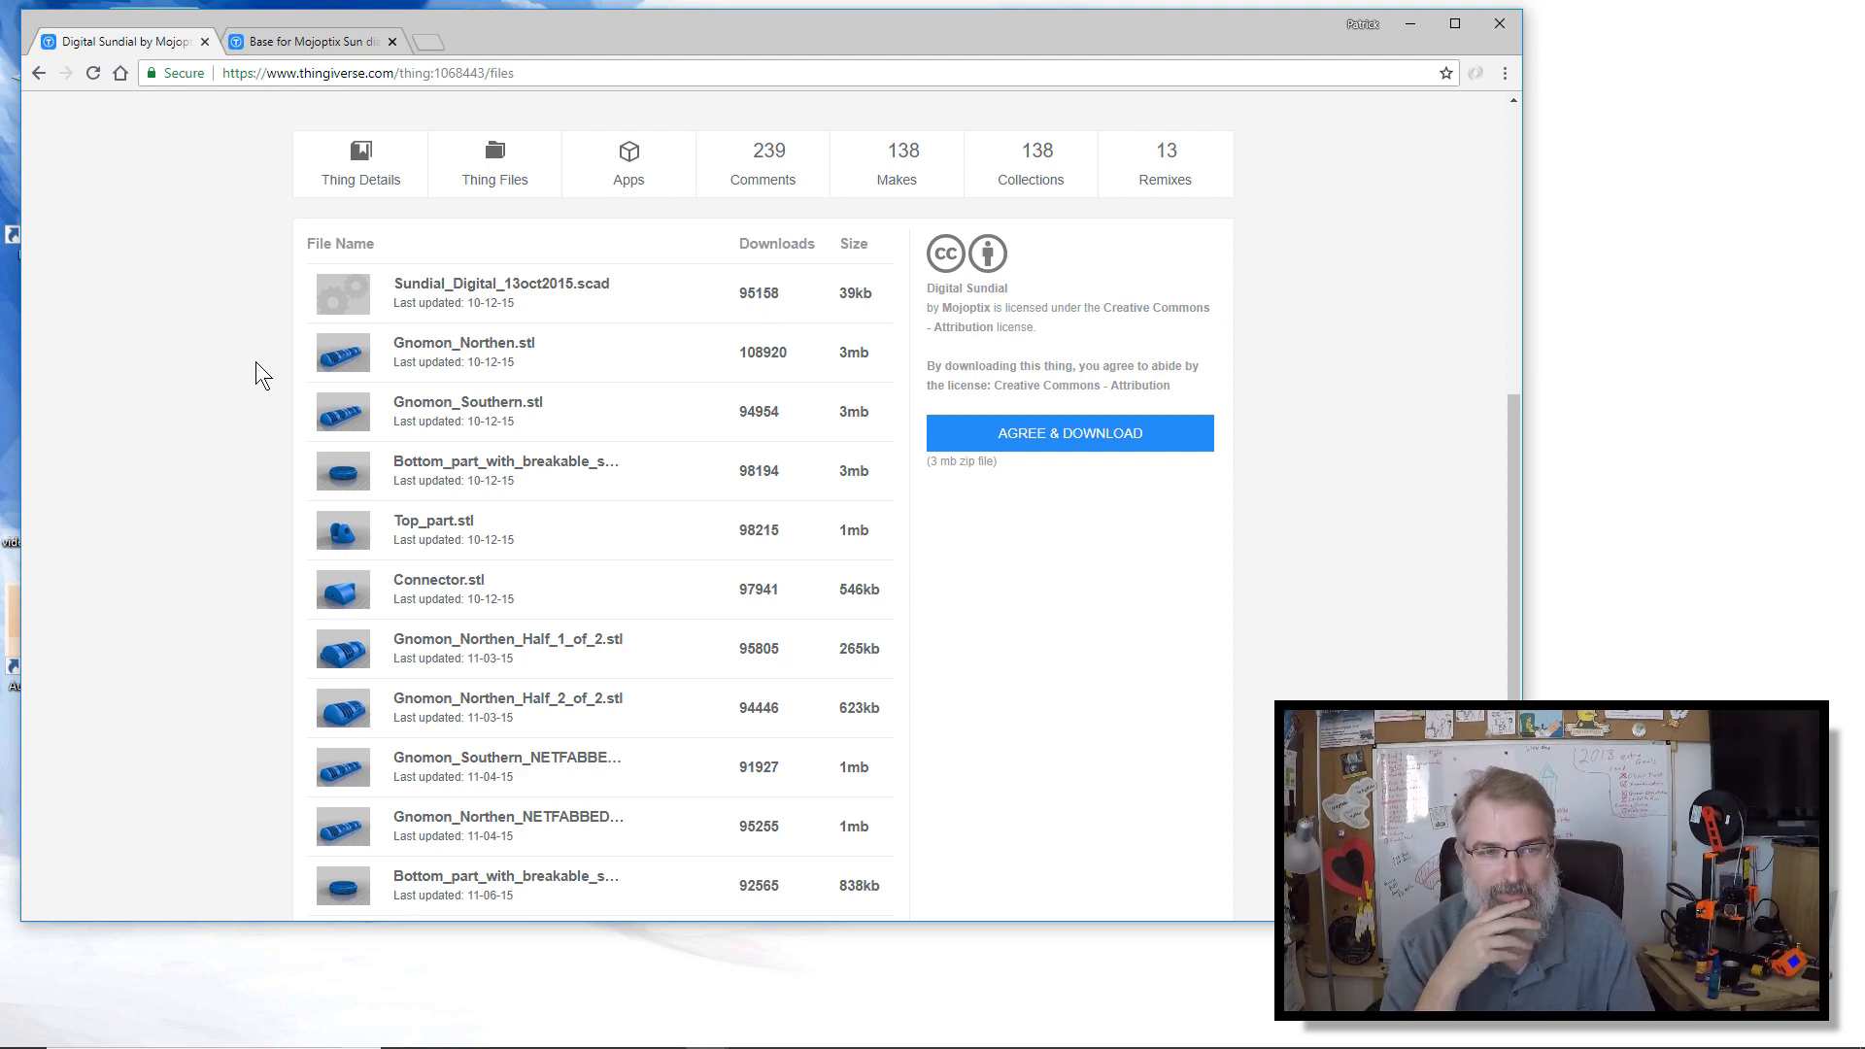
pyautogui.scroll(-3)
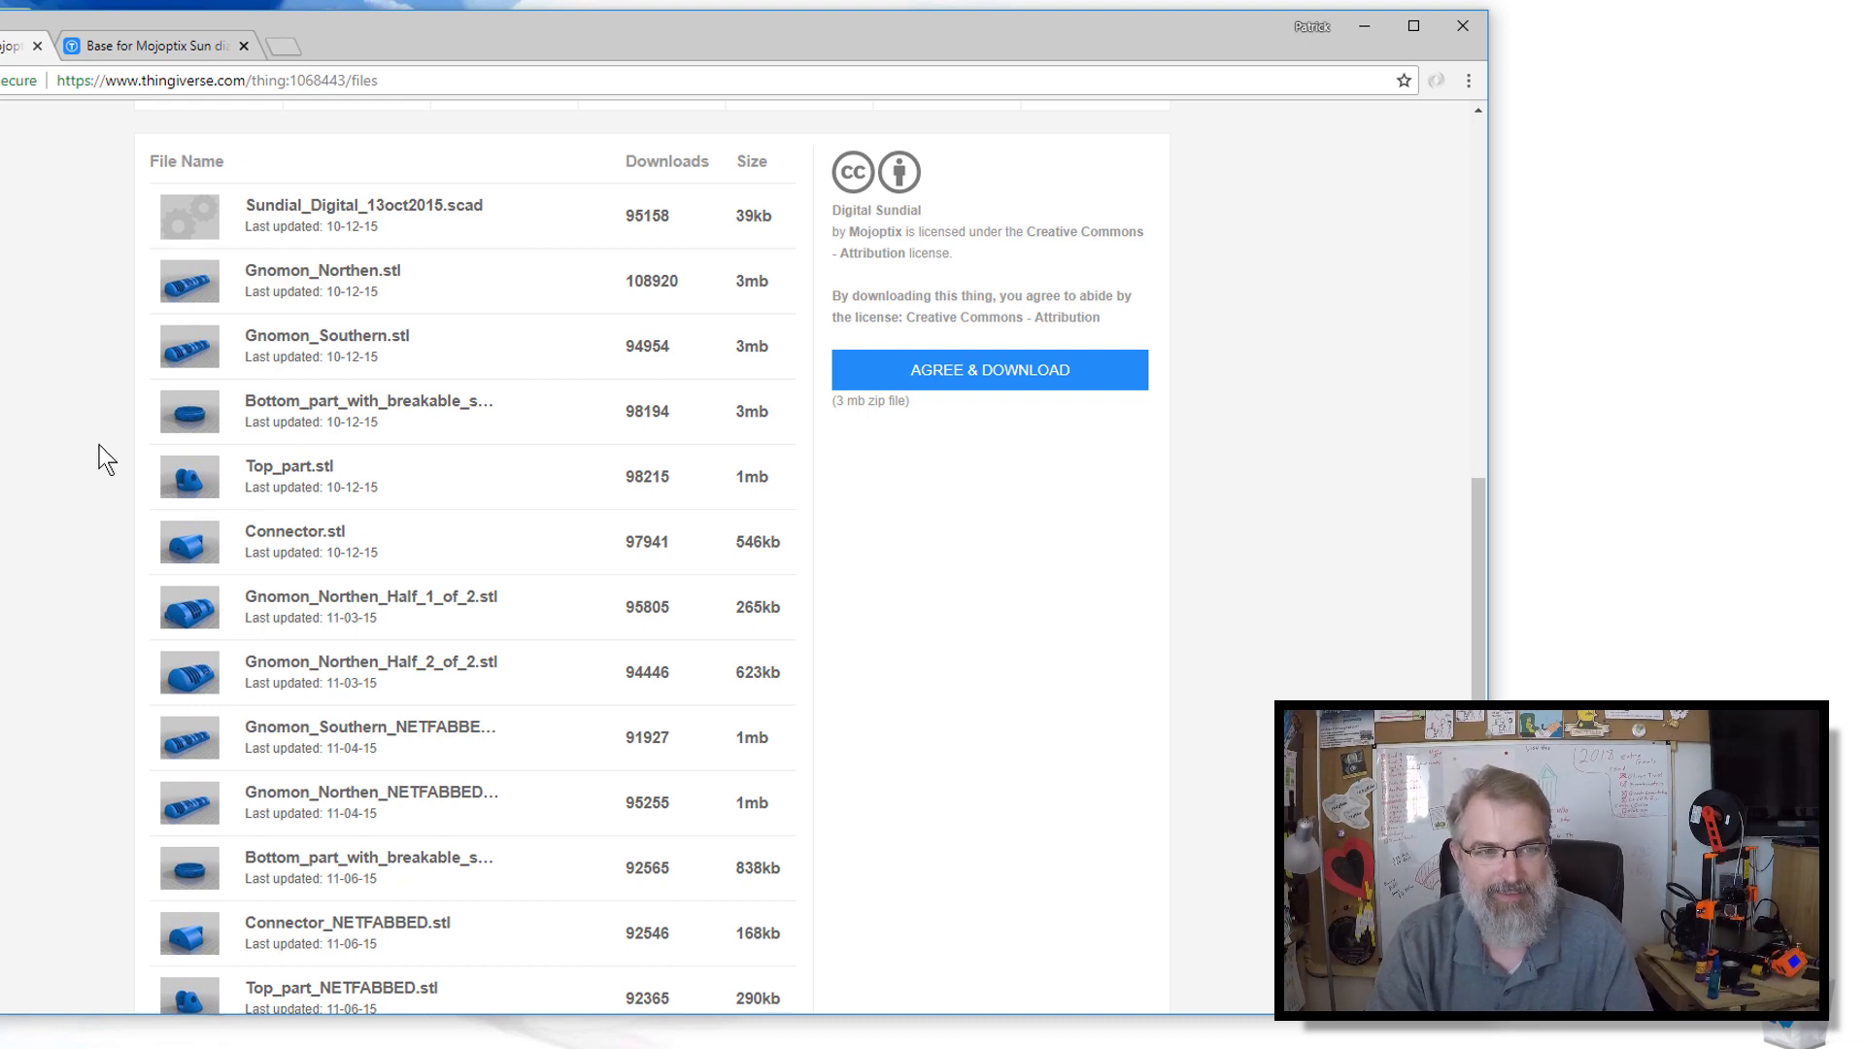
pyautogui.scroll(-3)
pyautogui.write('northe')
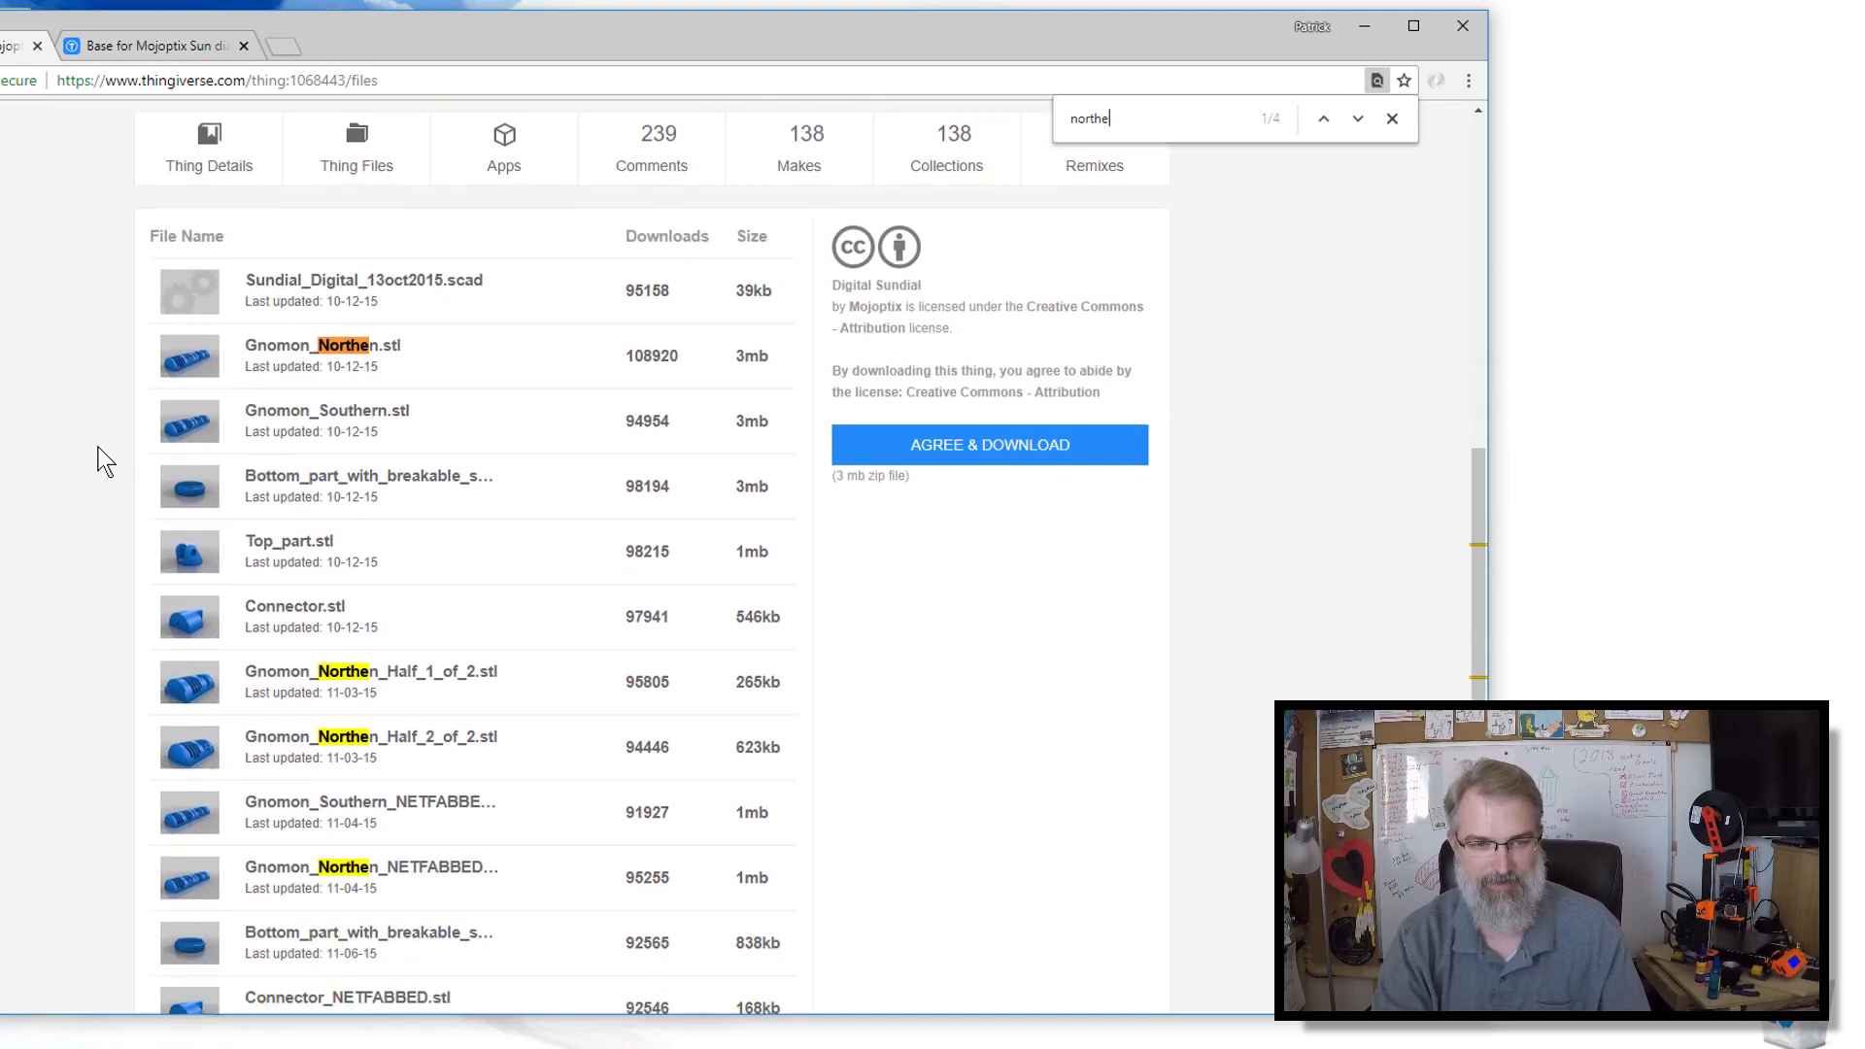
pyautogui.scroll(-3)
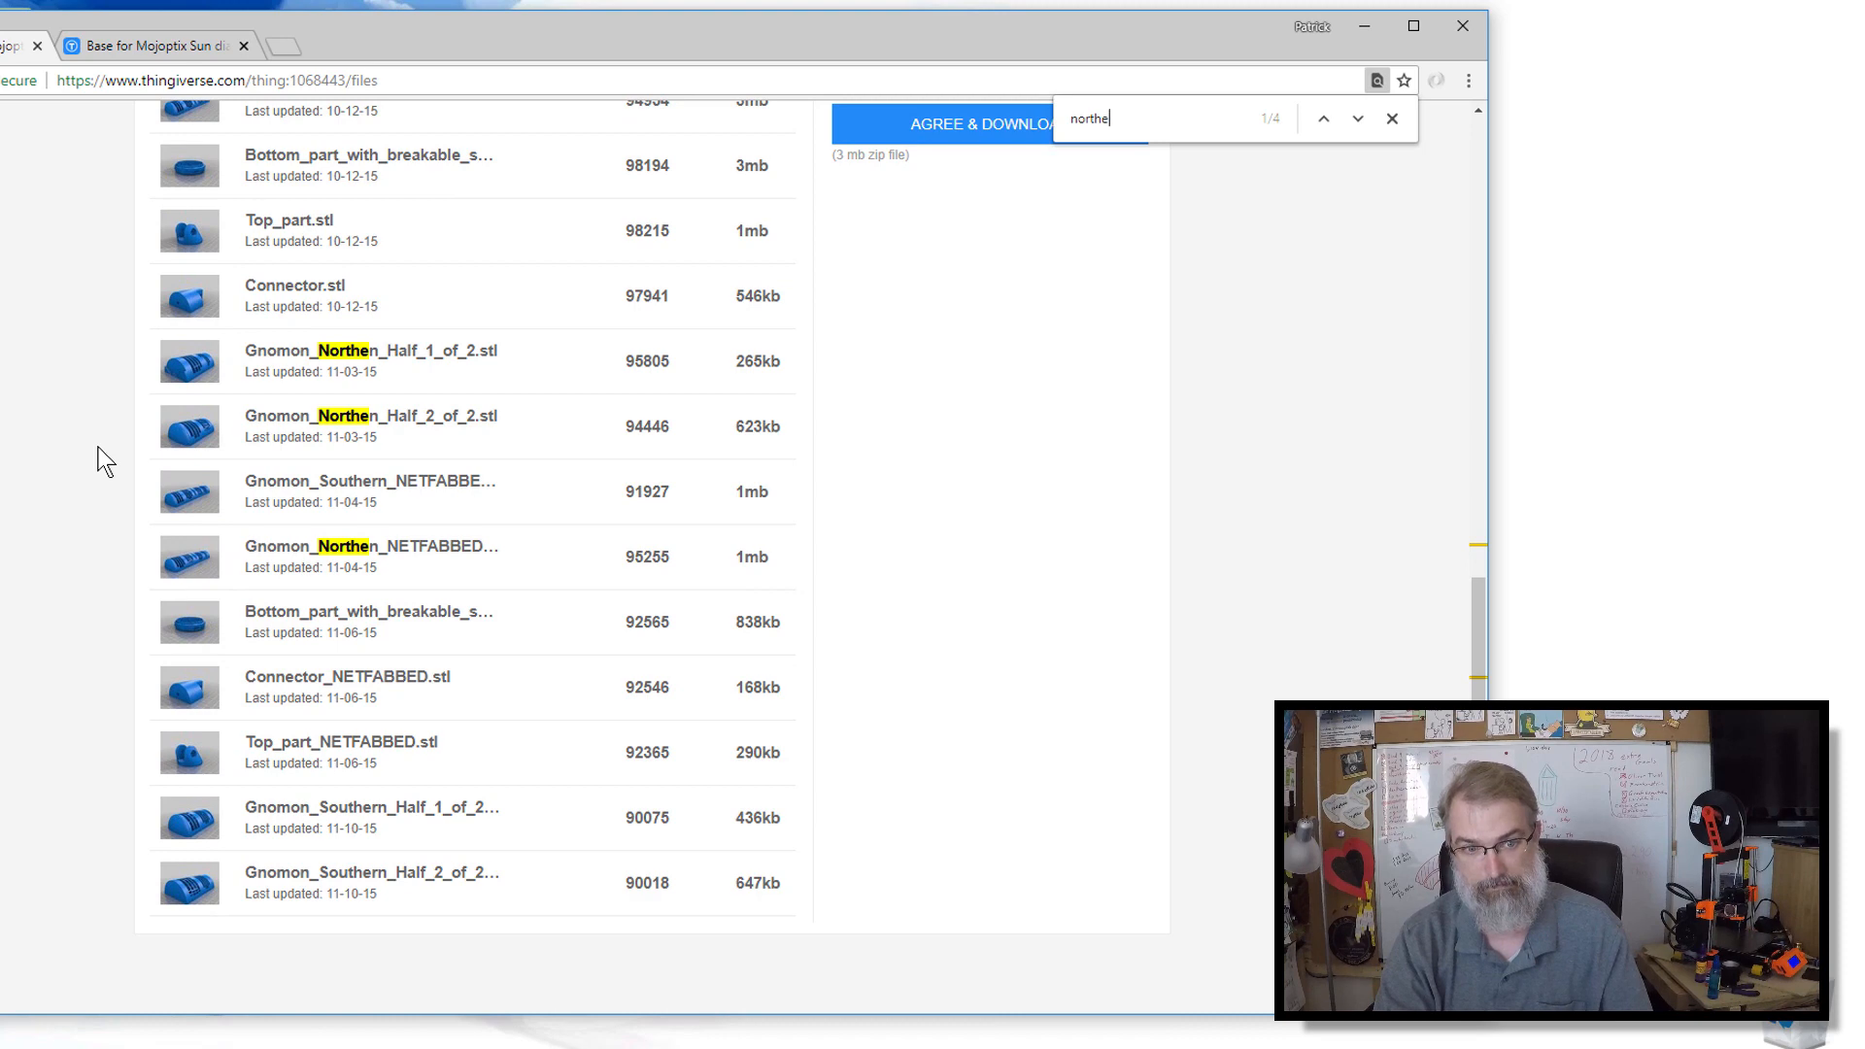
pyautogui.scroll(3)
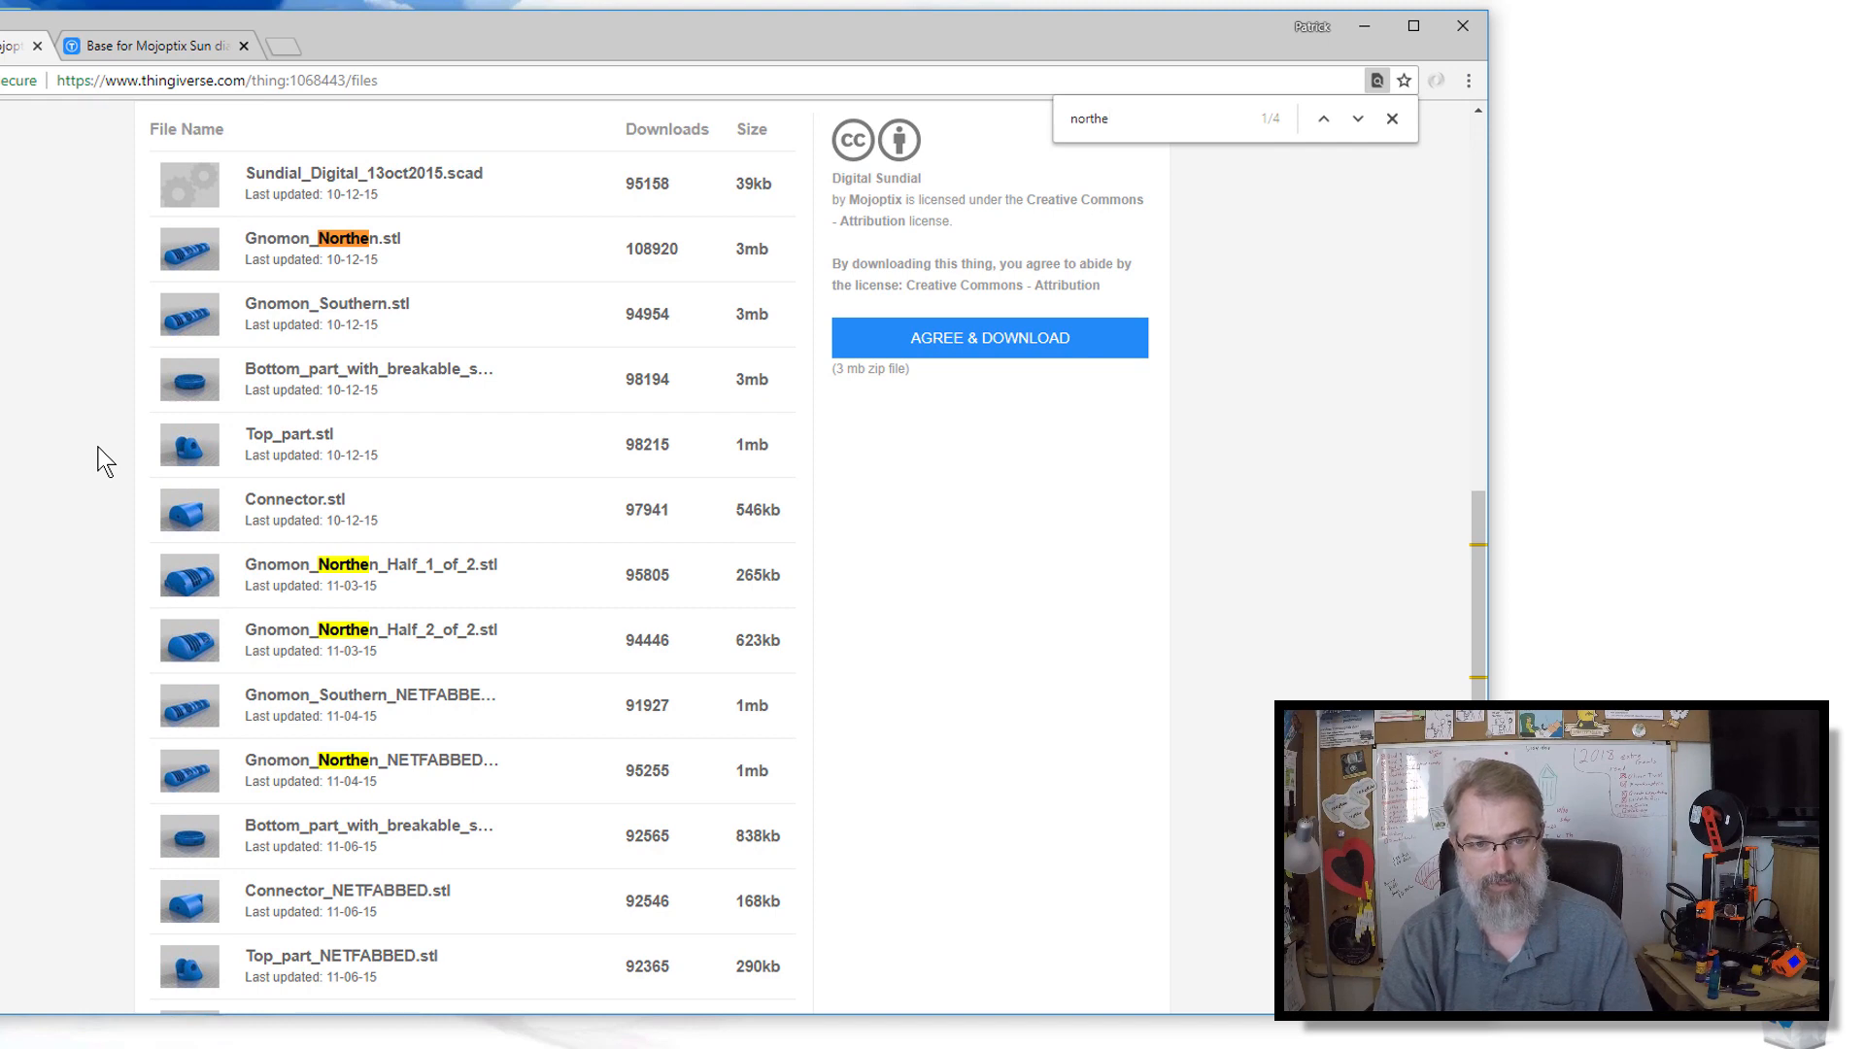
pyautogui.moveTo(345, 238)
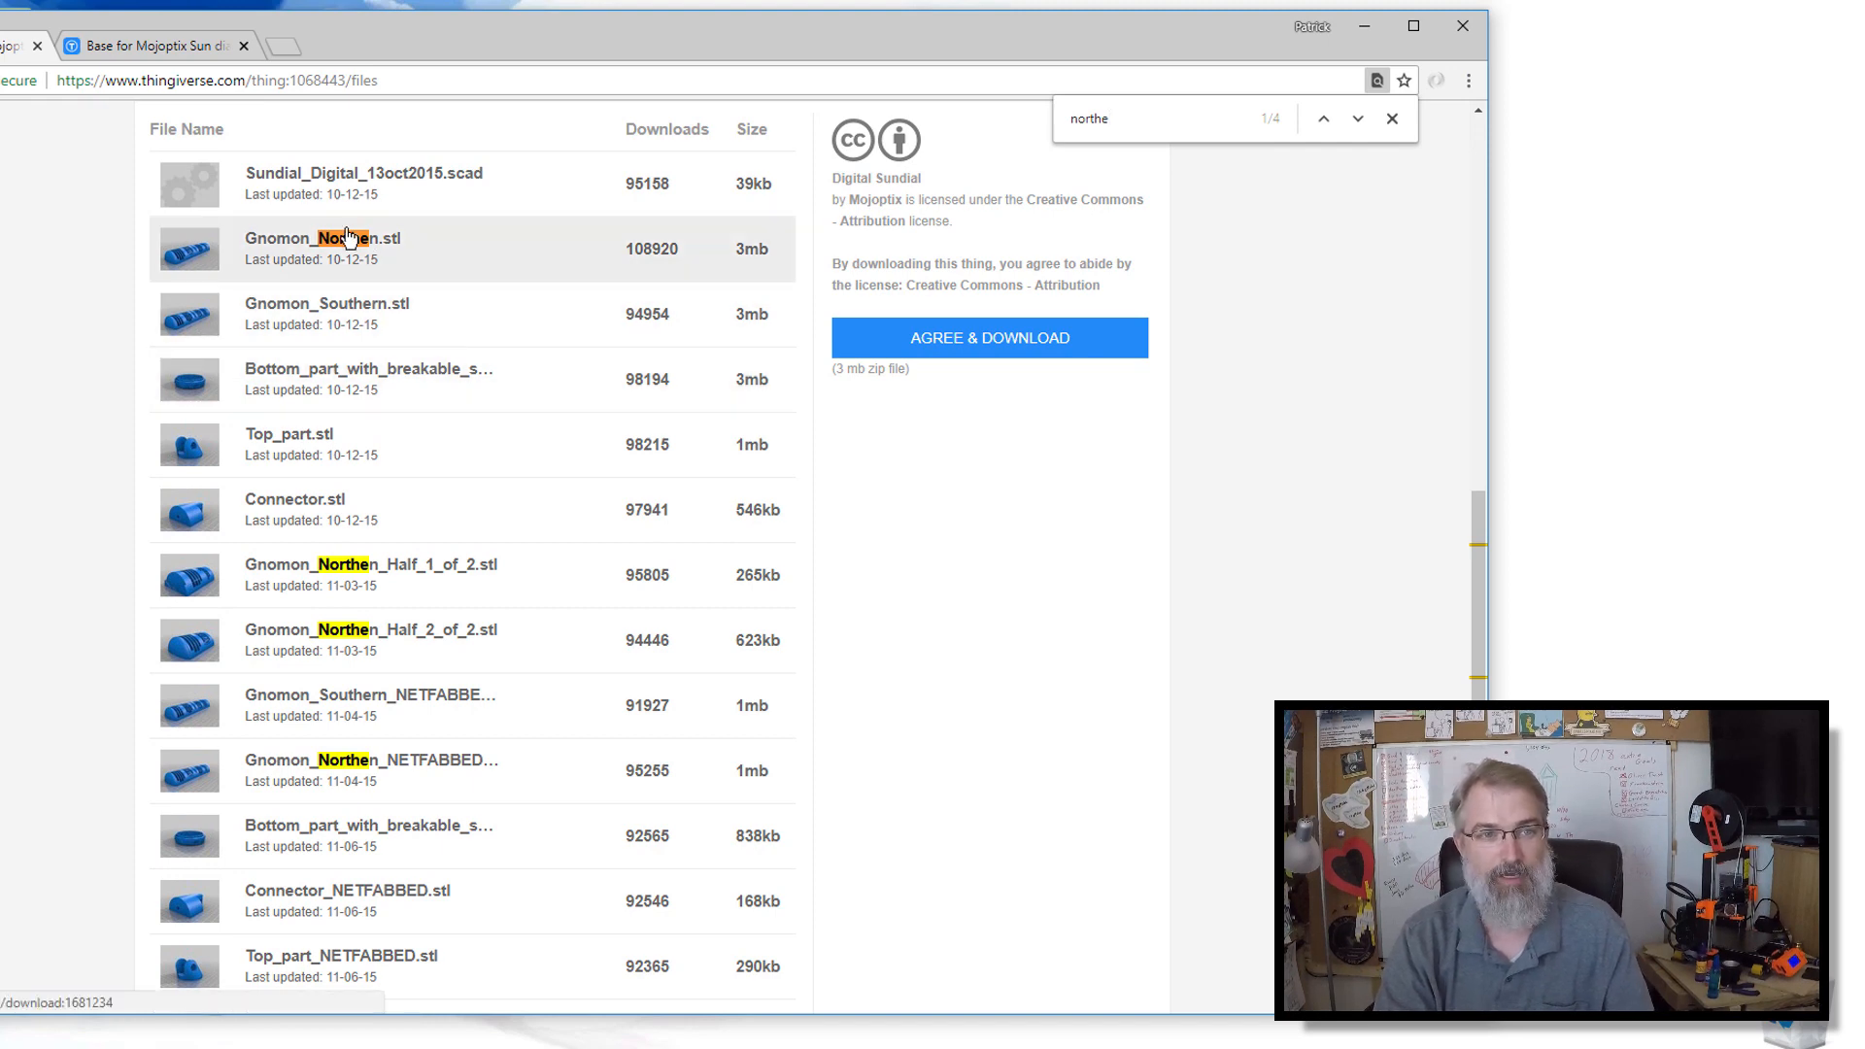
pyautogui.moveTo(345, 250)
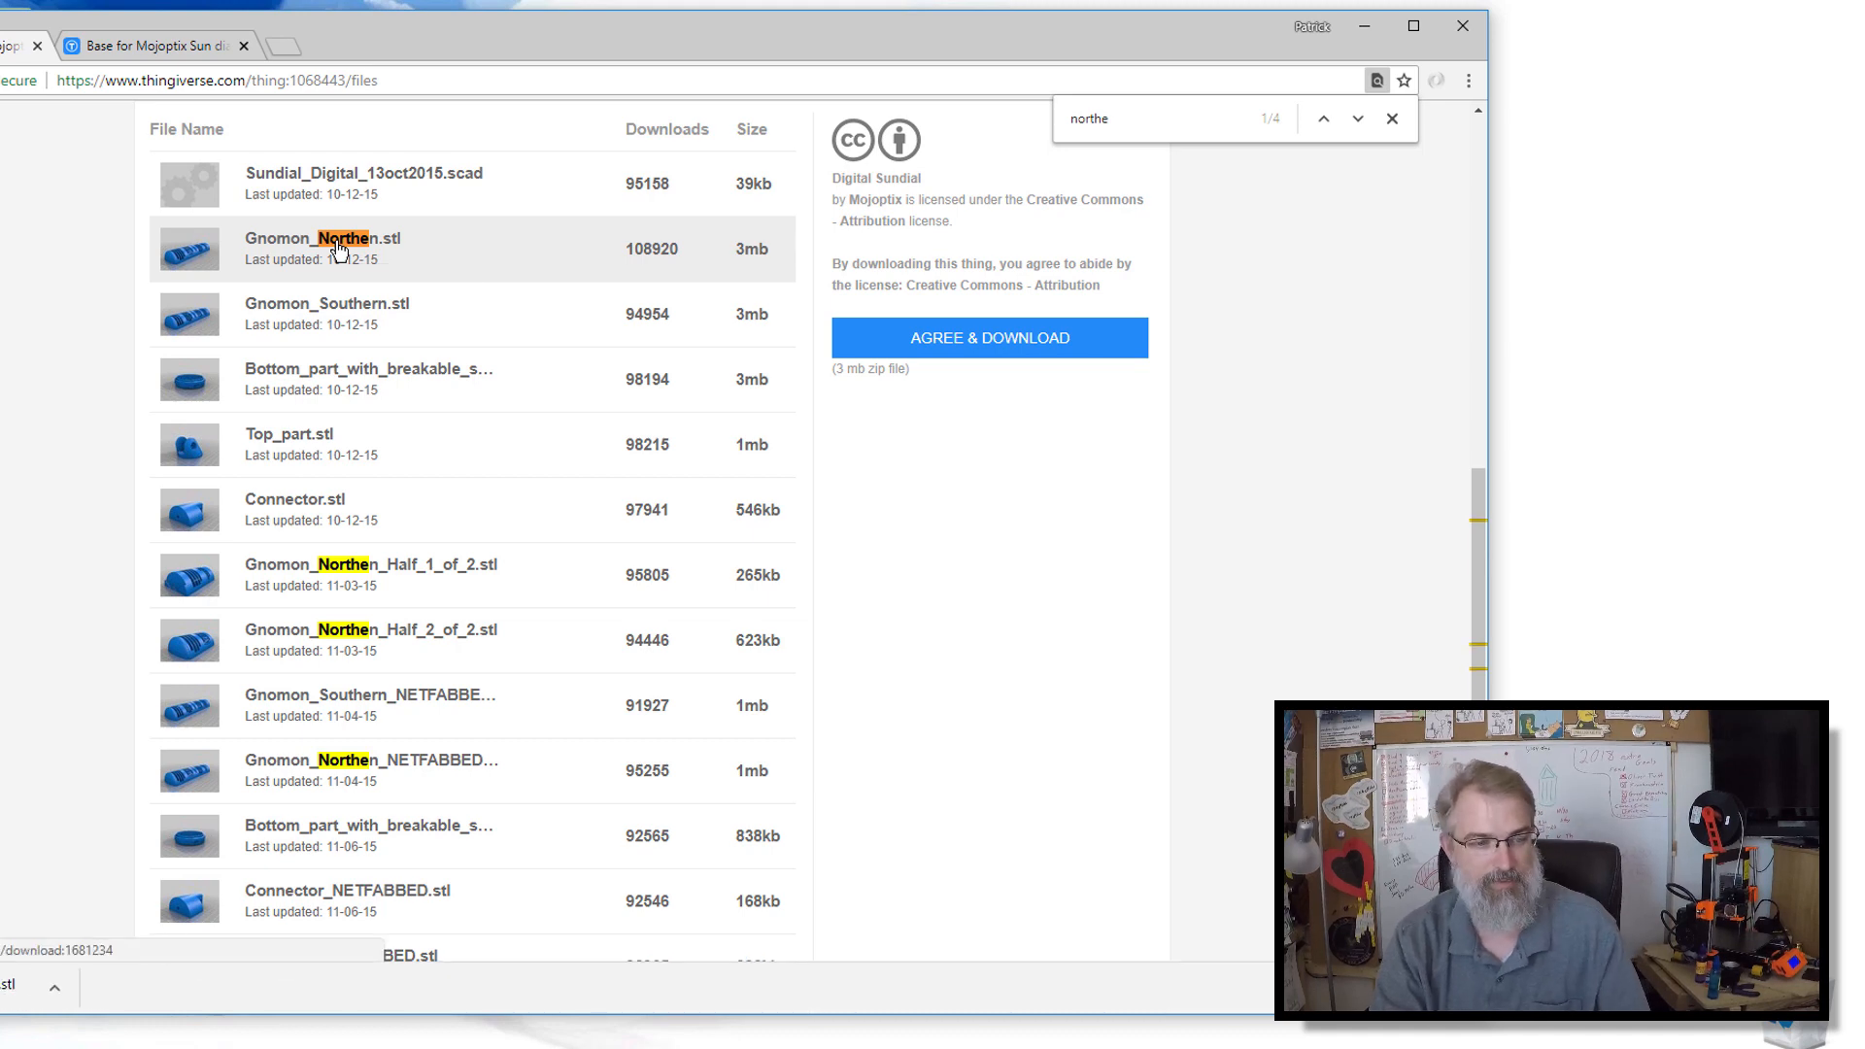
pyautogui.moveTo(93, 518)
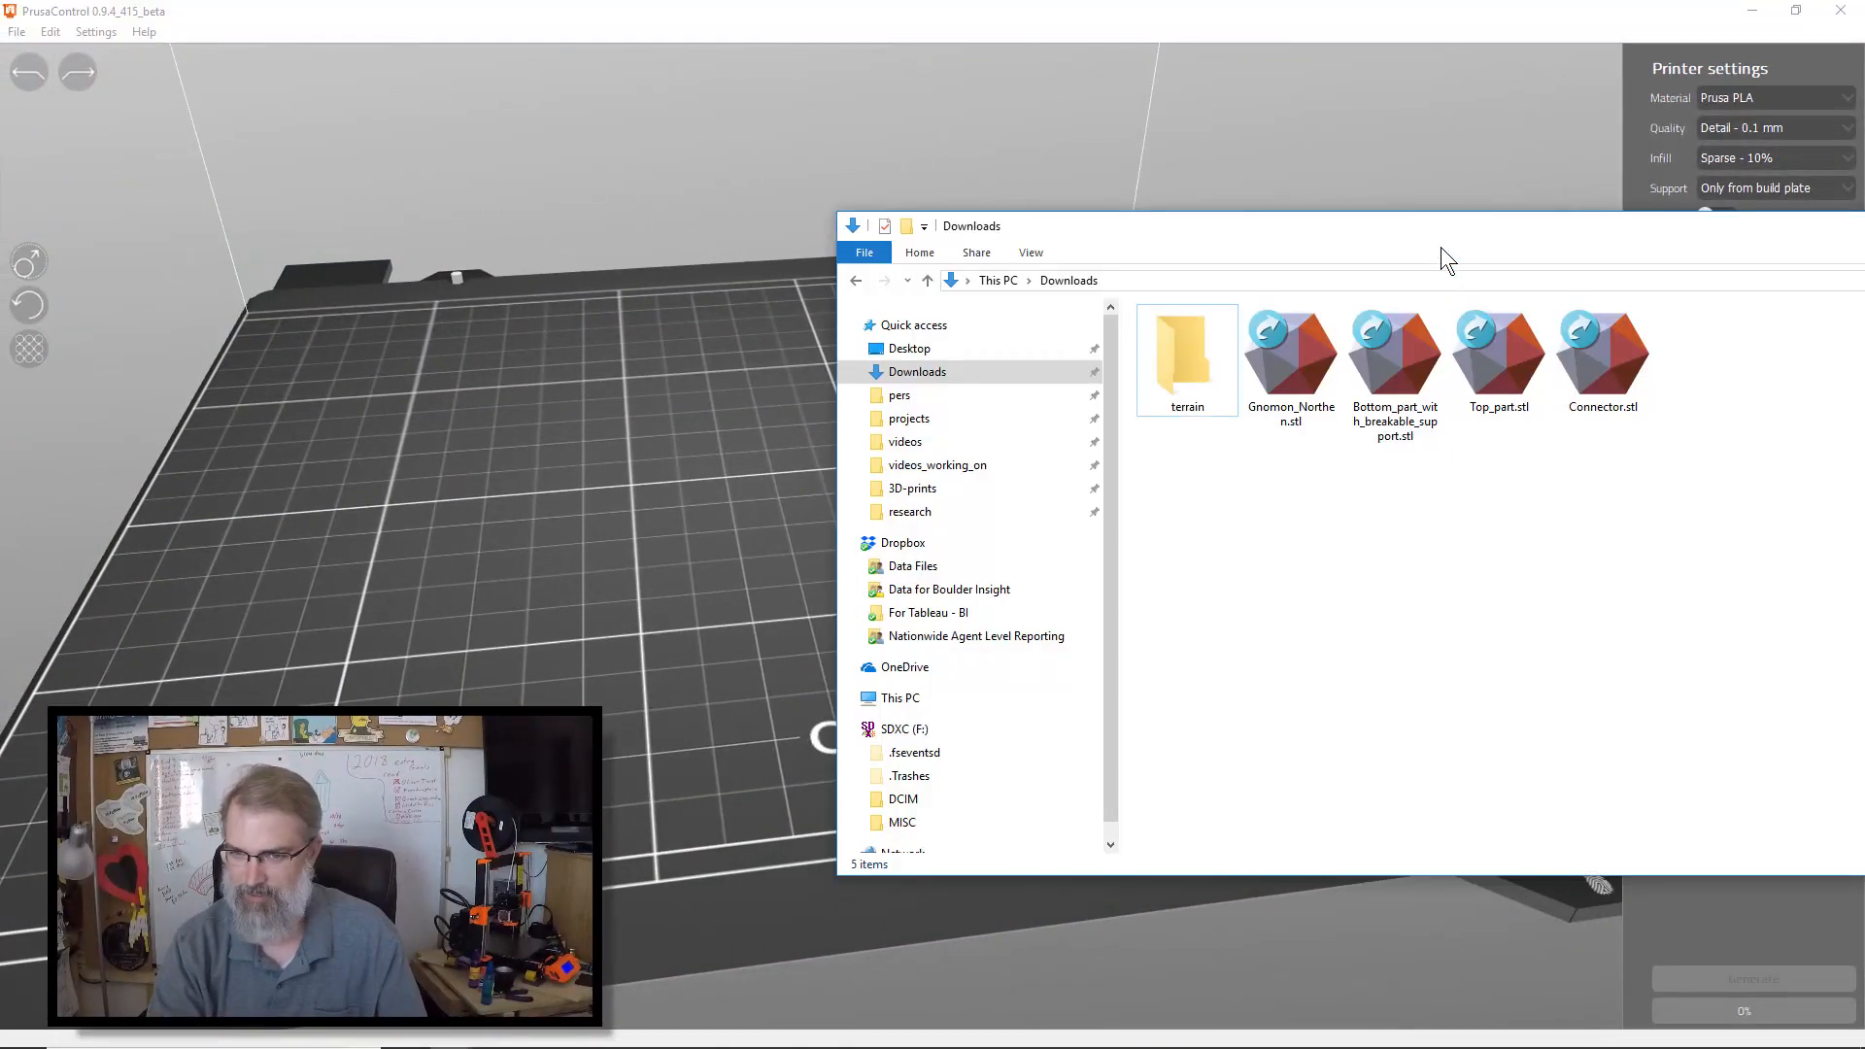
# Step: Load Gnomon_Northen.stl, the bottom part and the connector files into PrusaControl
pyautogui.click(1291, 356)
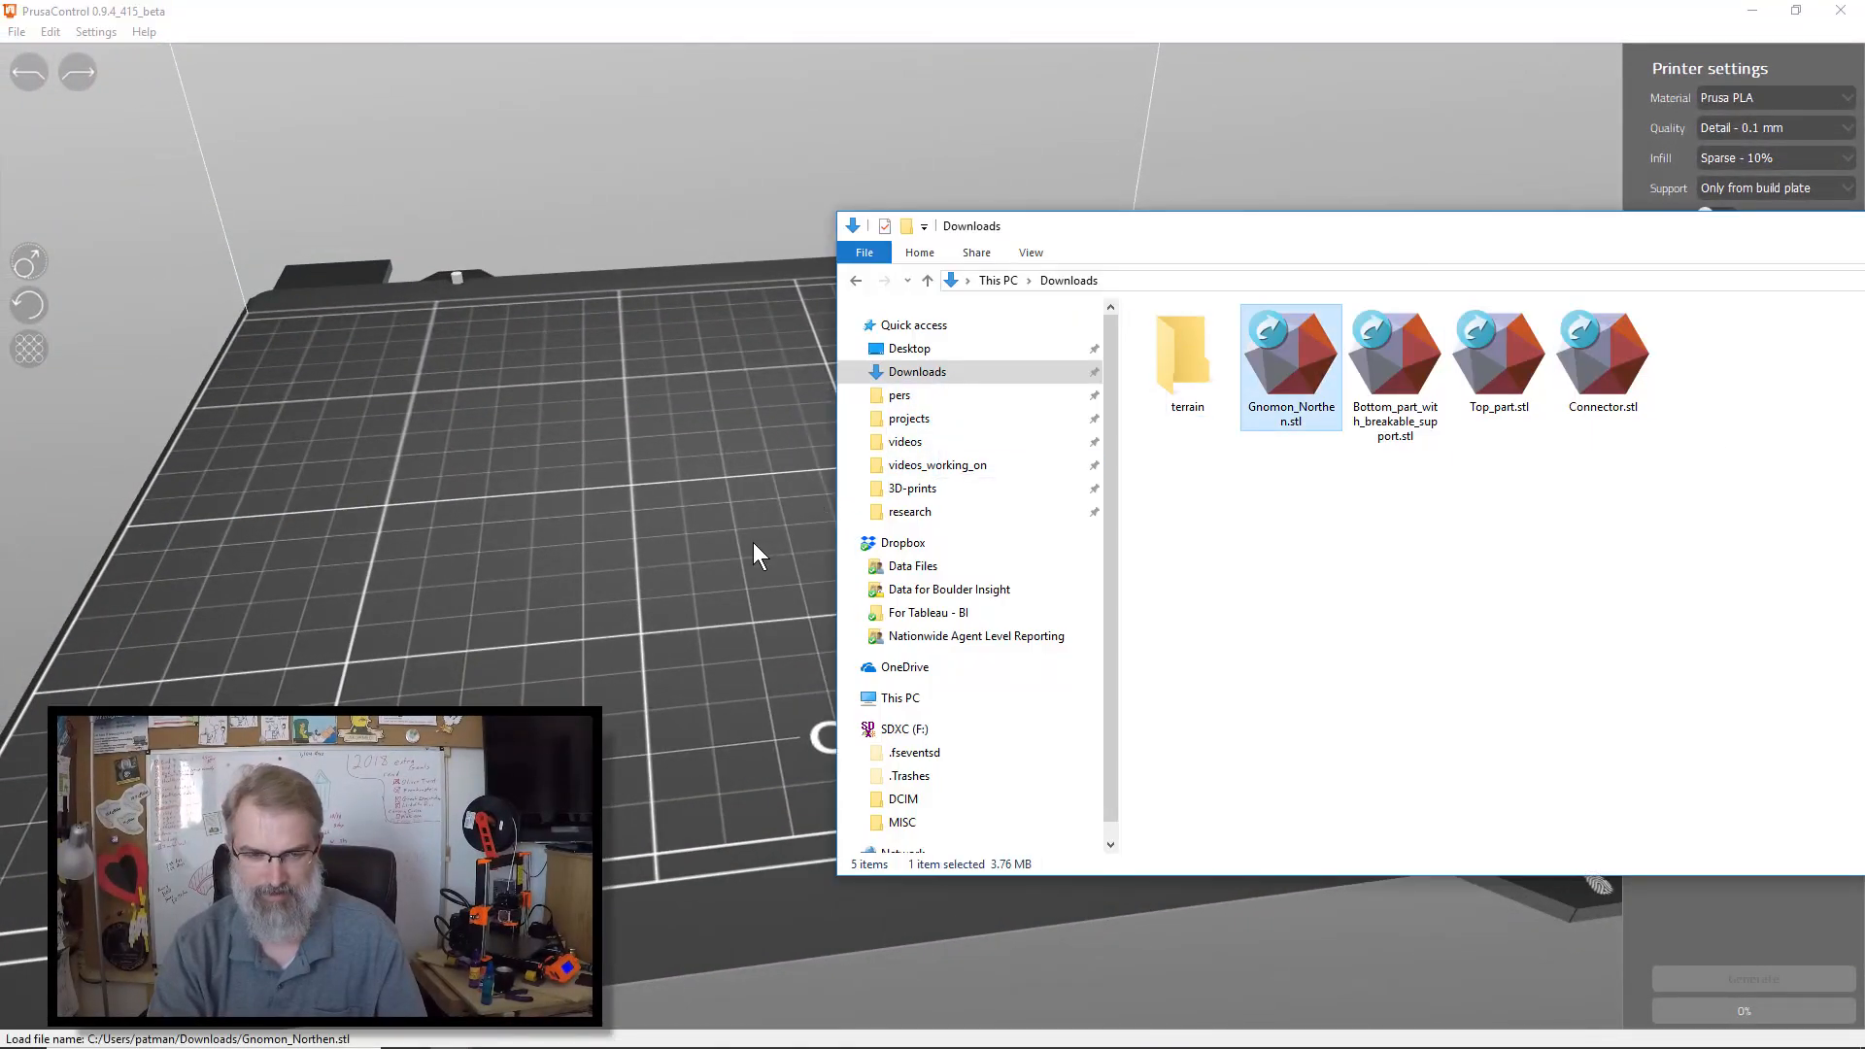
pyautogui.doubleClick(1291, 357)
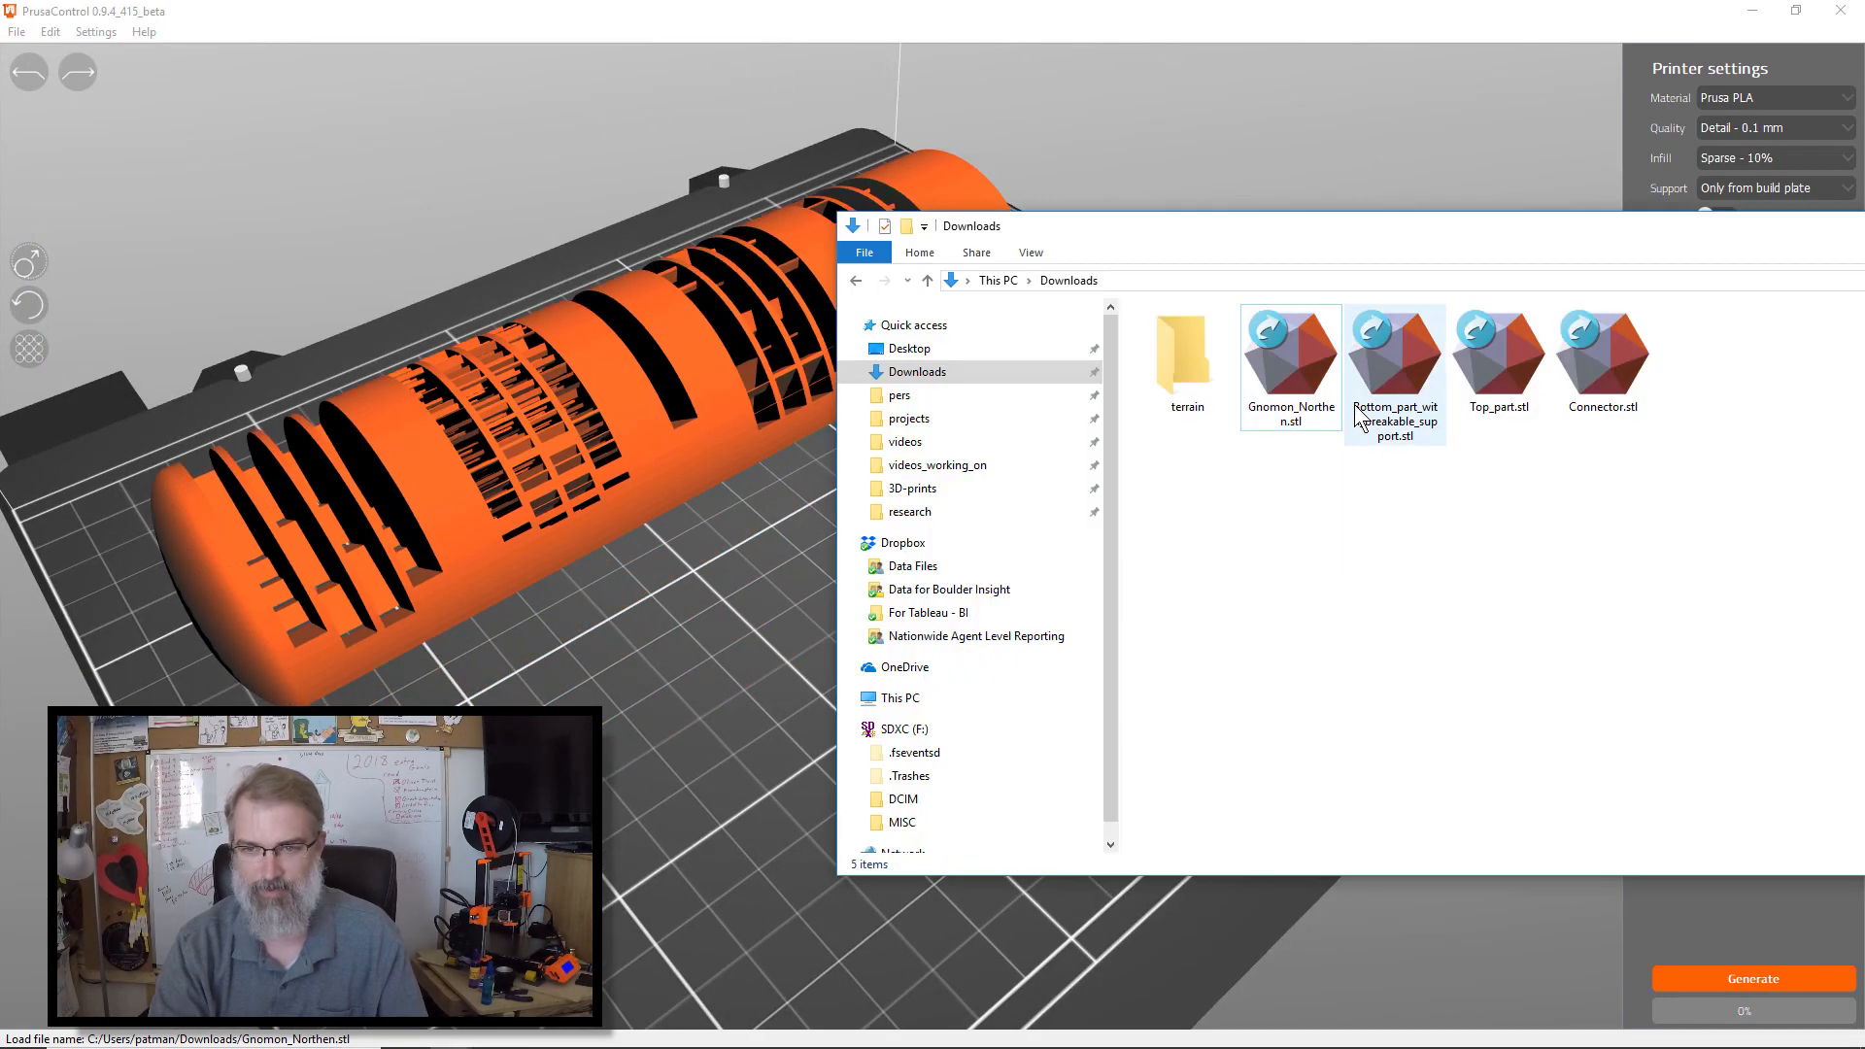
pyautogui.click(1393, 356)
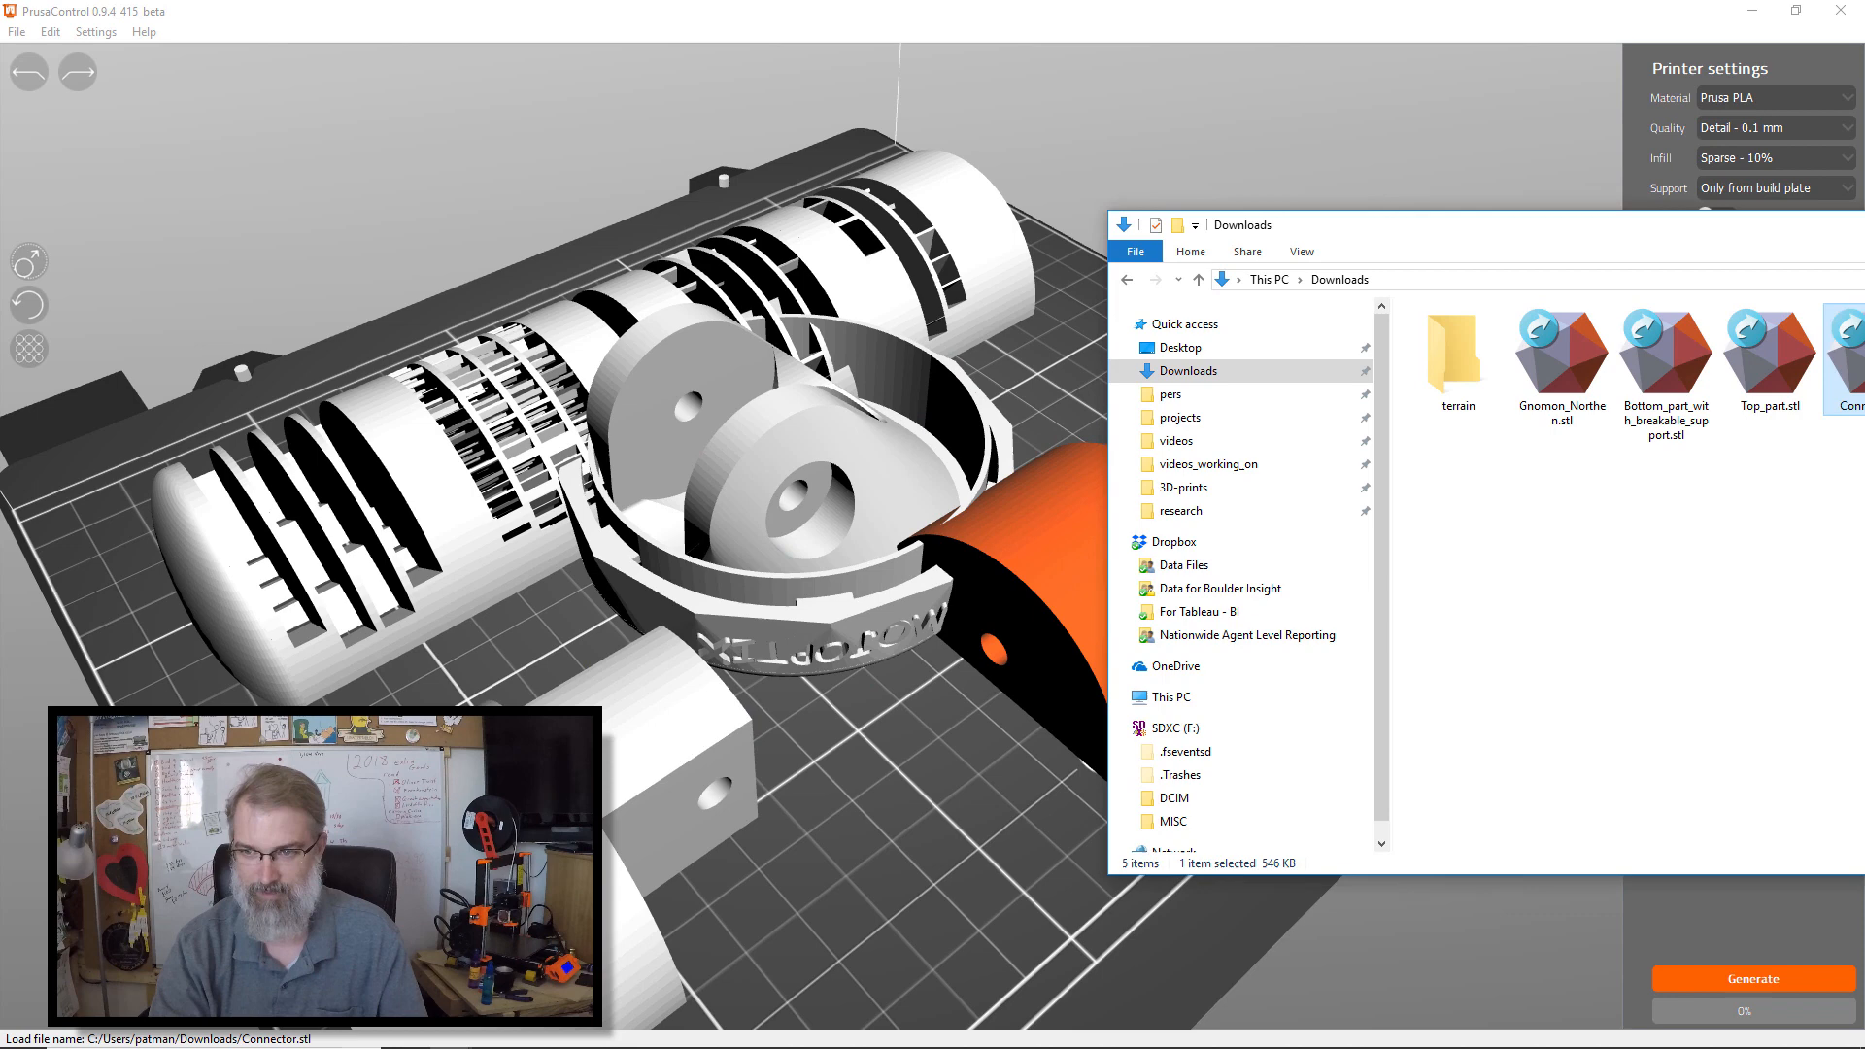
pyautogui.click(1769, 357)
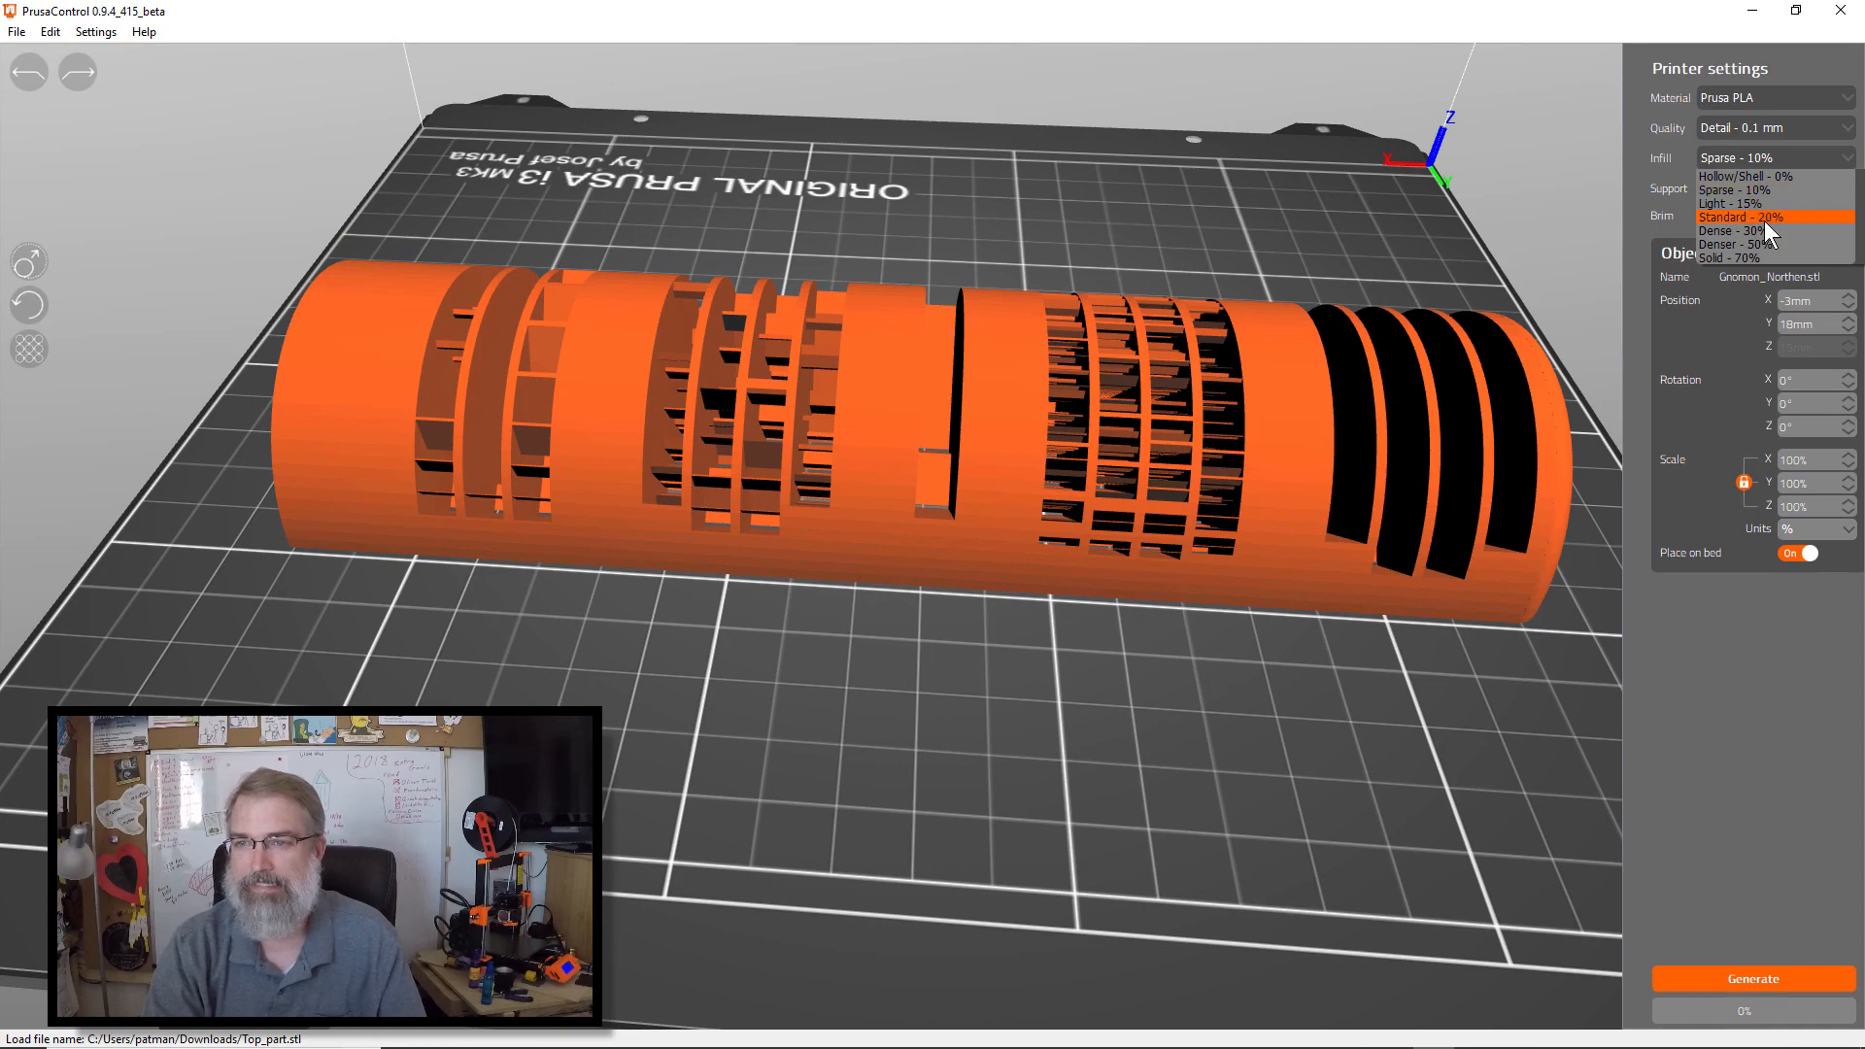
# Step: Slice the northern gnomon with Standard 20% infill at 0.1 mm detail
pyautogui.click(1741, 217)
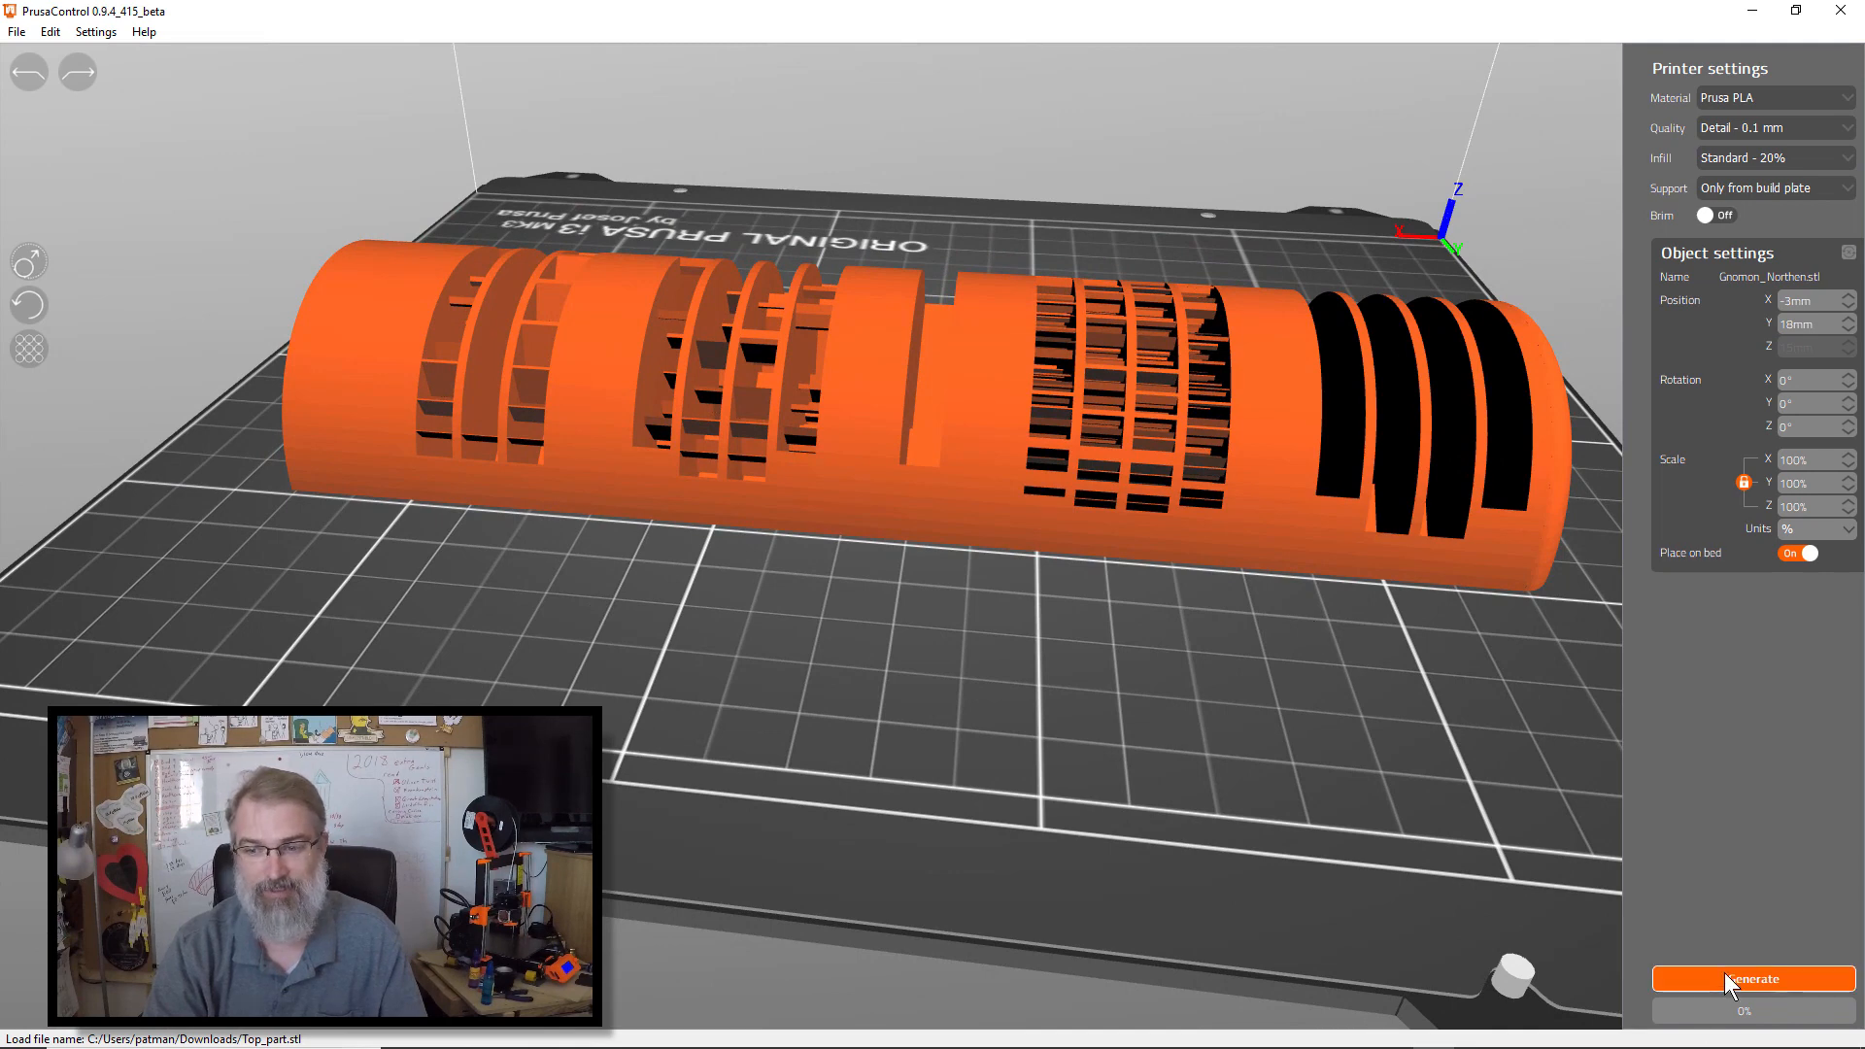
pyautogui.click(1744, 978)
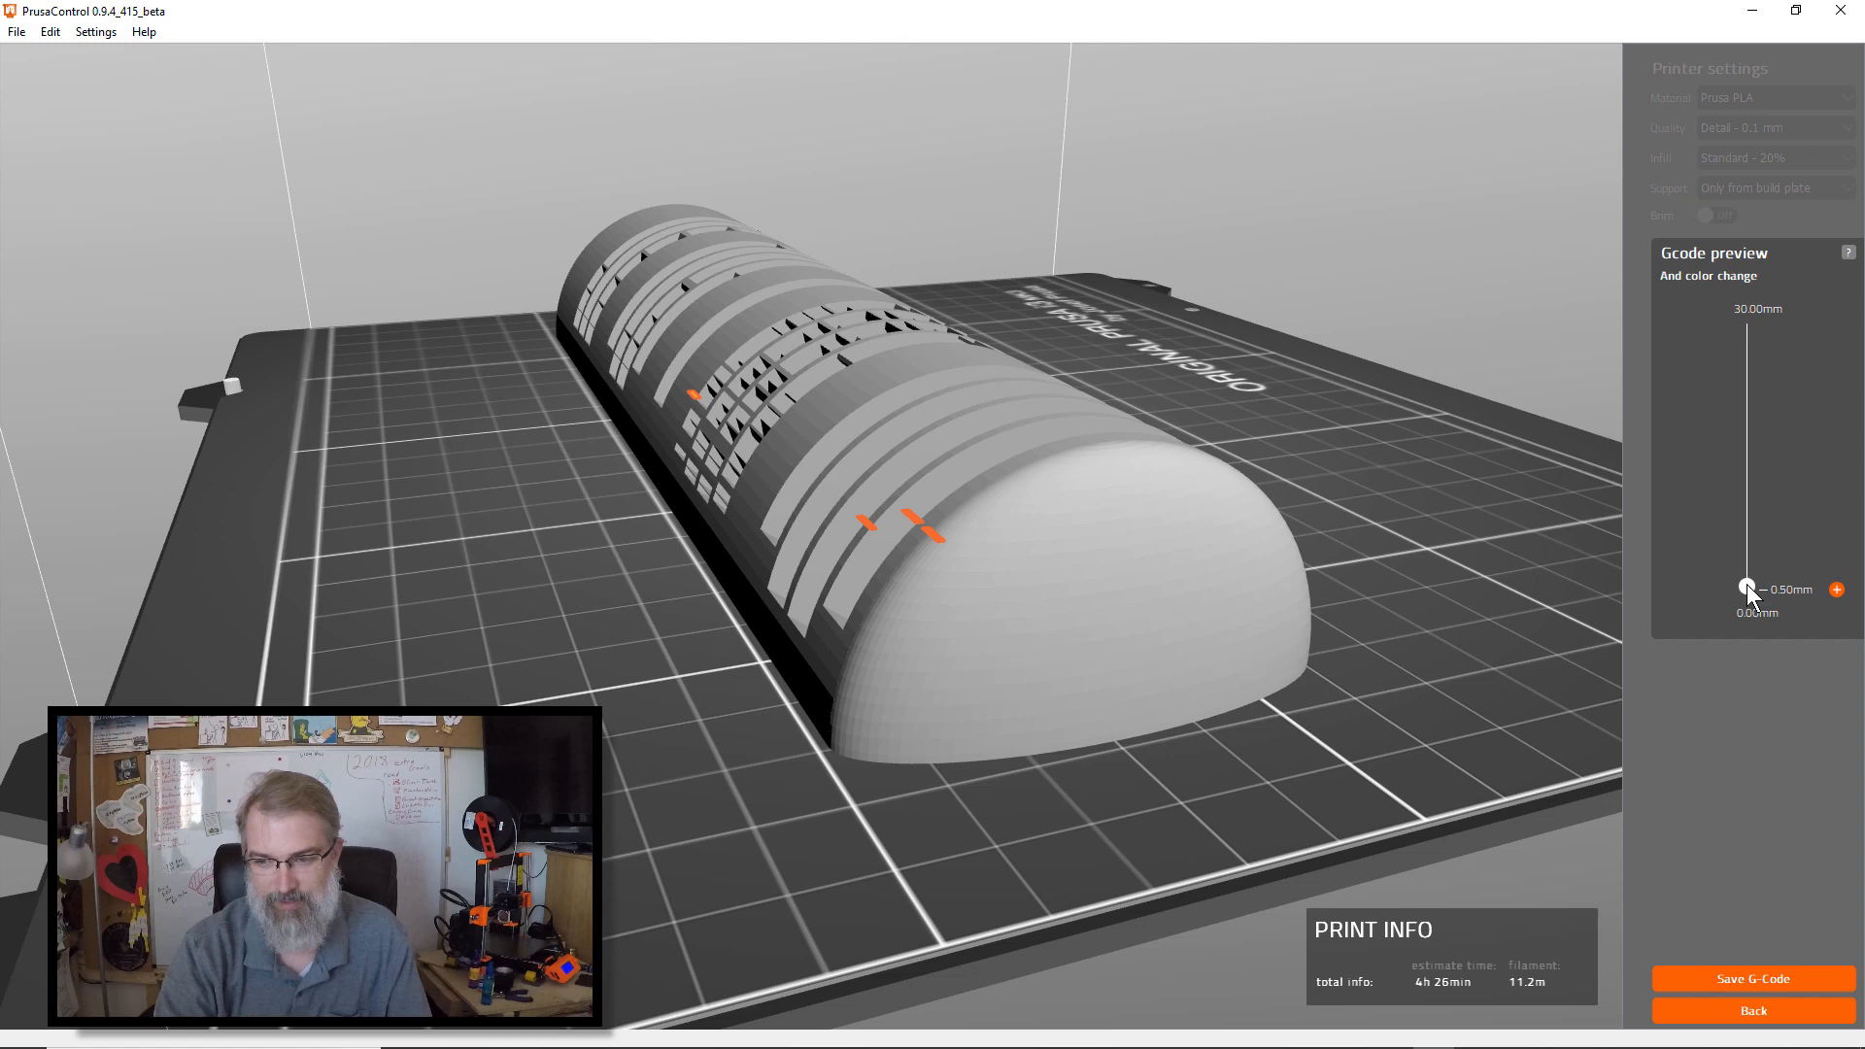
# Step: Swap in Gnomon_Northen_NETFABBED.stl with no supports and slice it (13h 34min estimate)
pyautogui.click(1750, 1010)
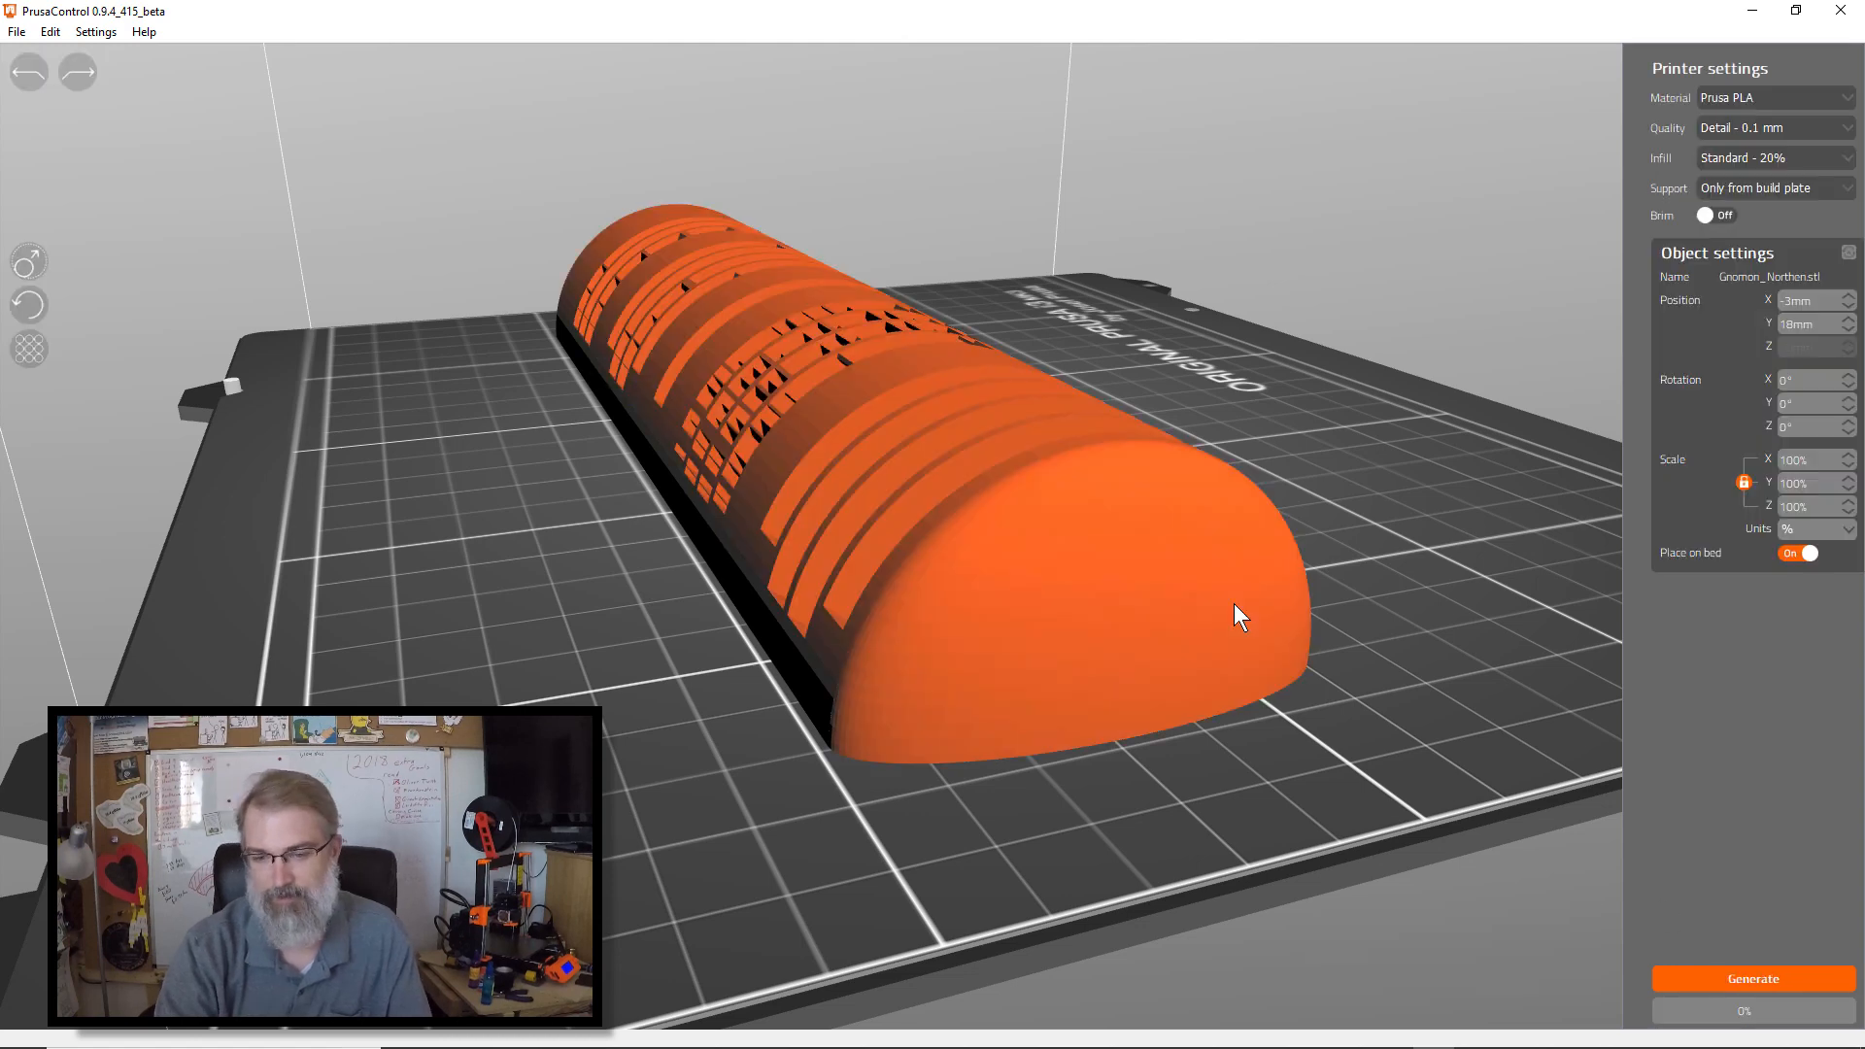
pyautogui.click(1772, 188)
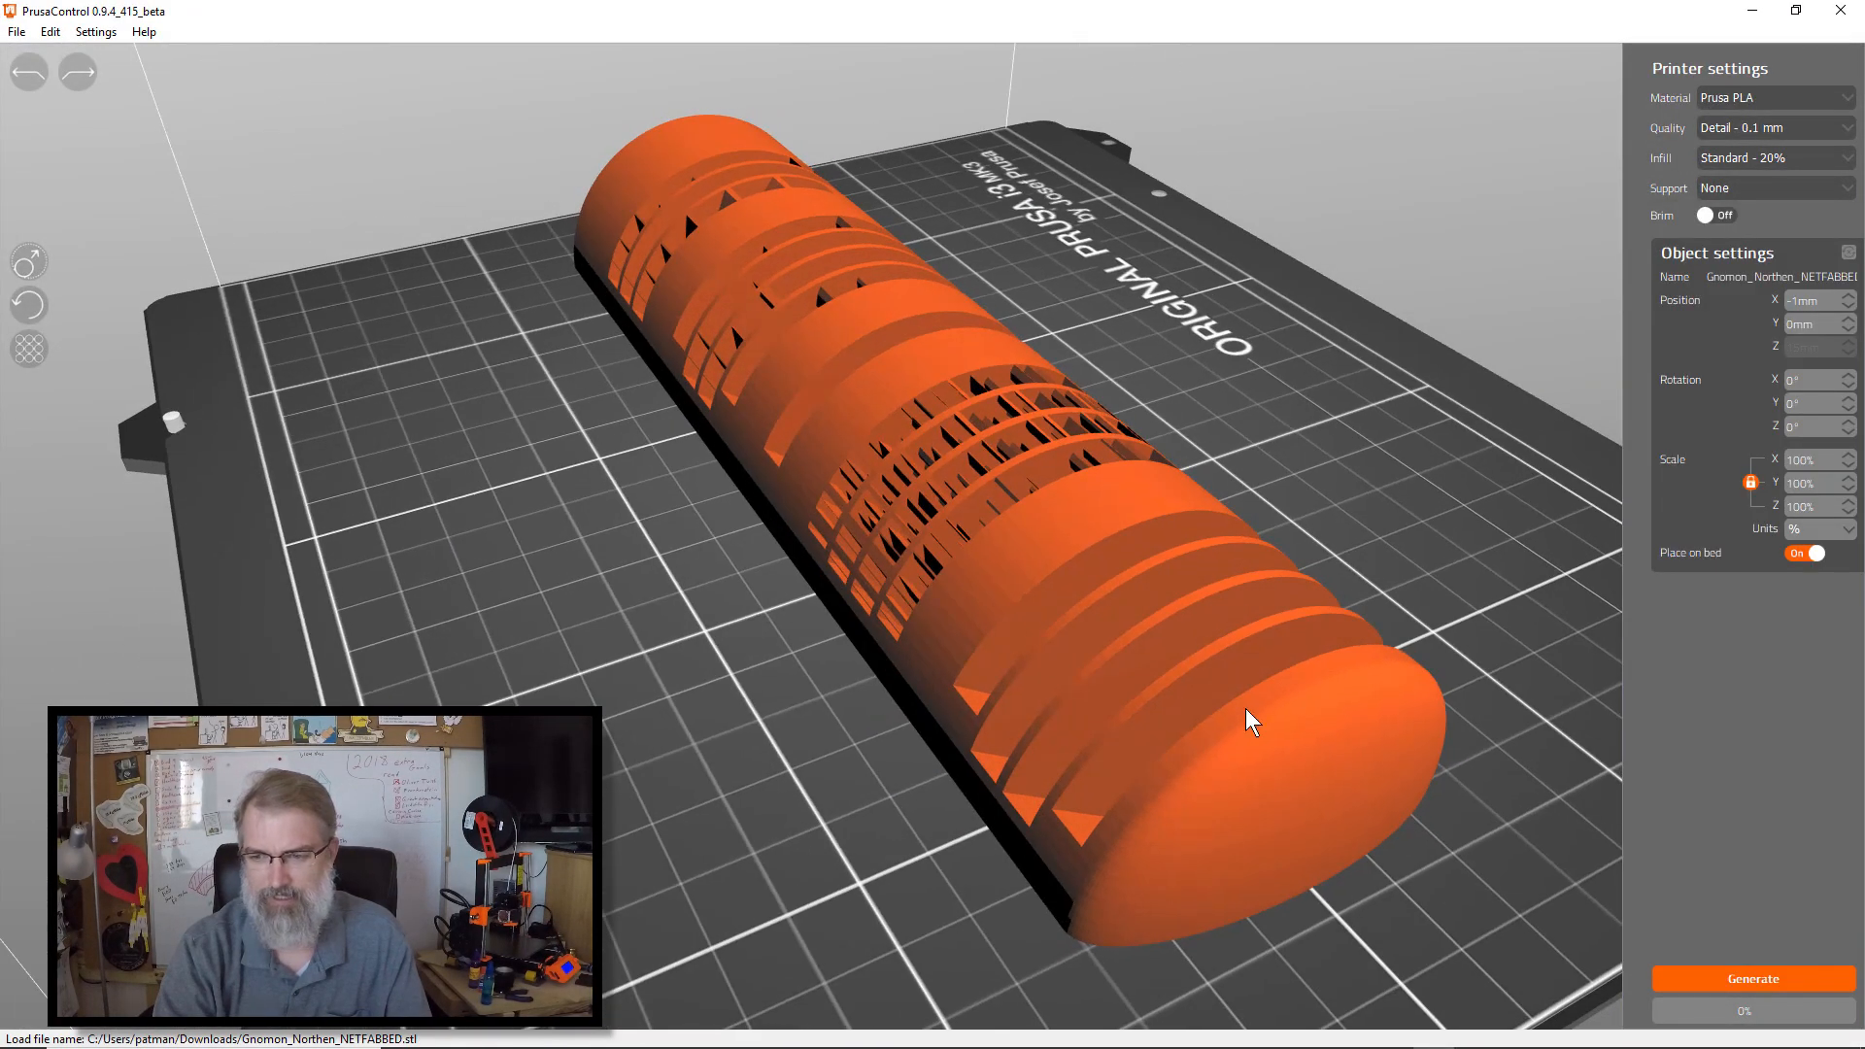
pyautogui.moveTo(1709, 393)
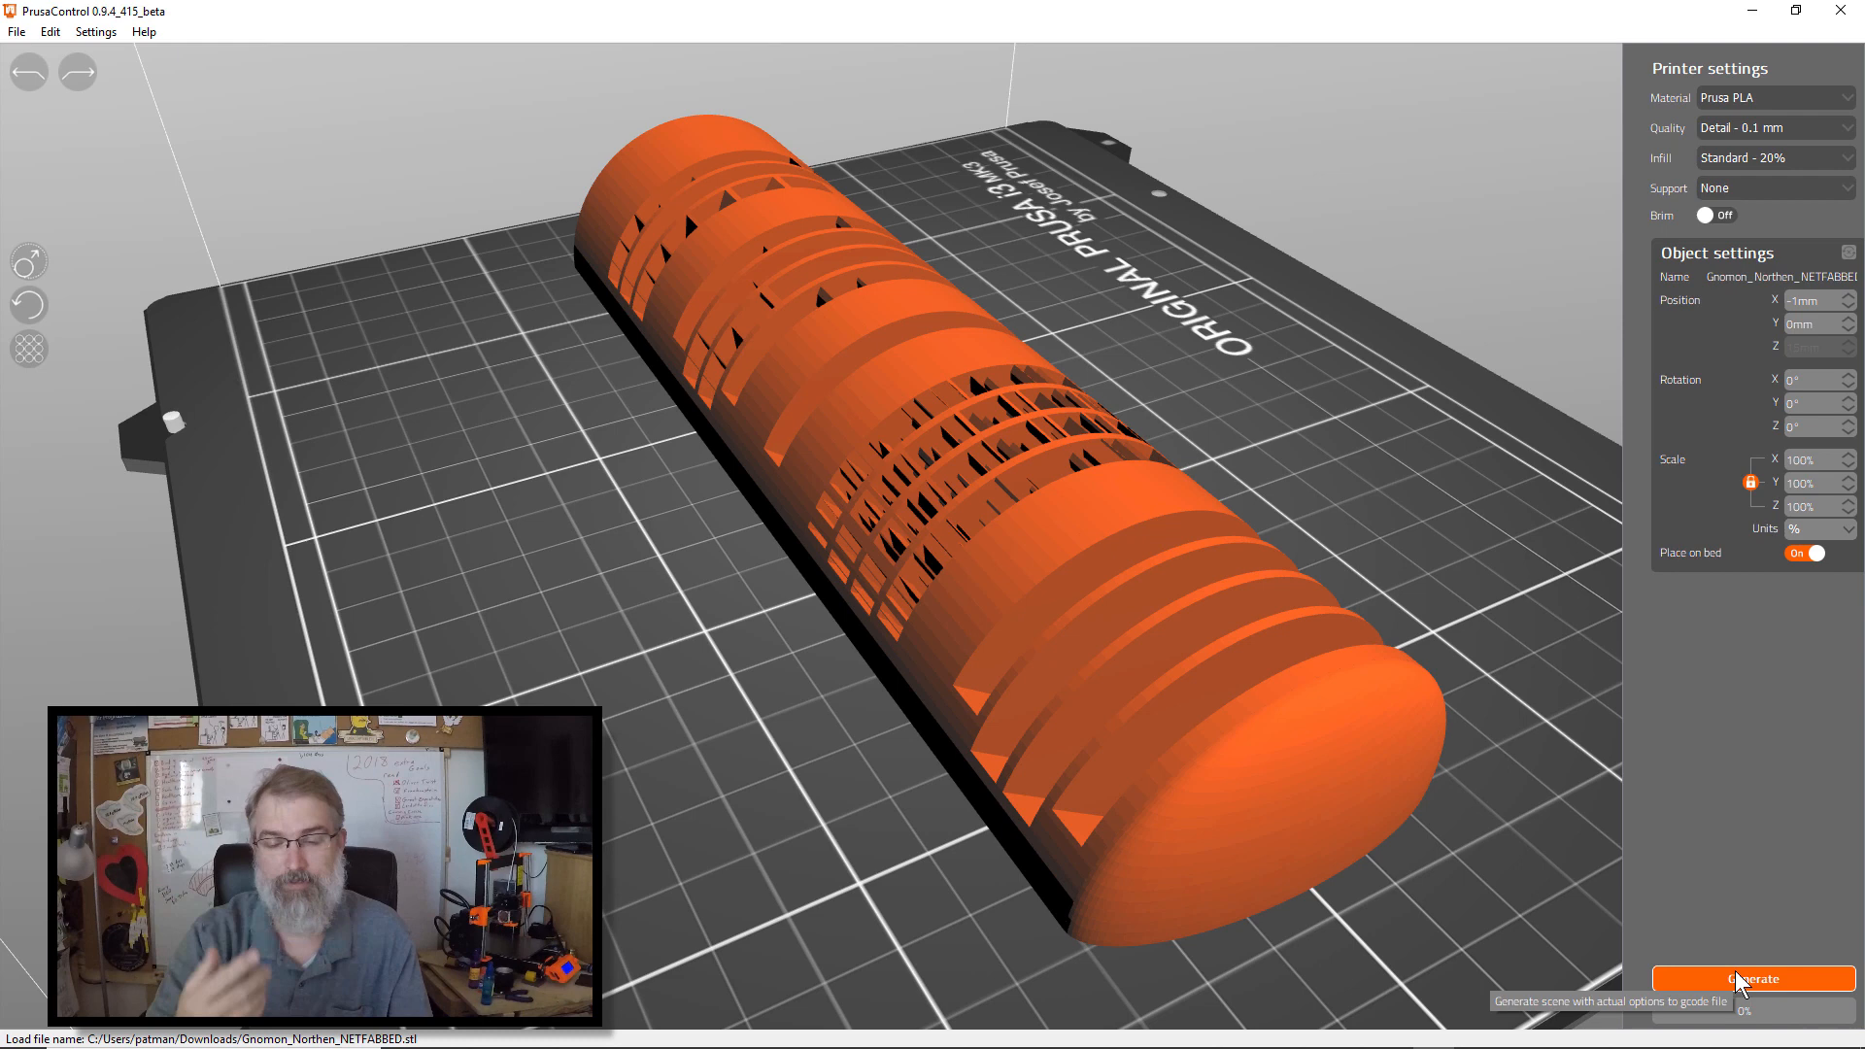
pyautogui.click(1749, 978)
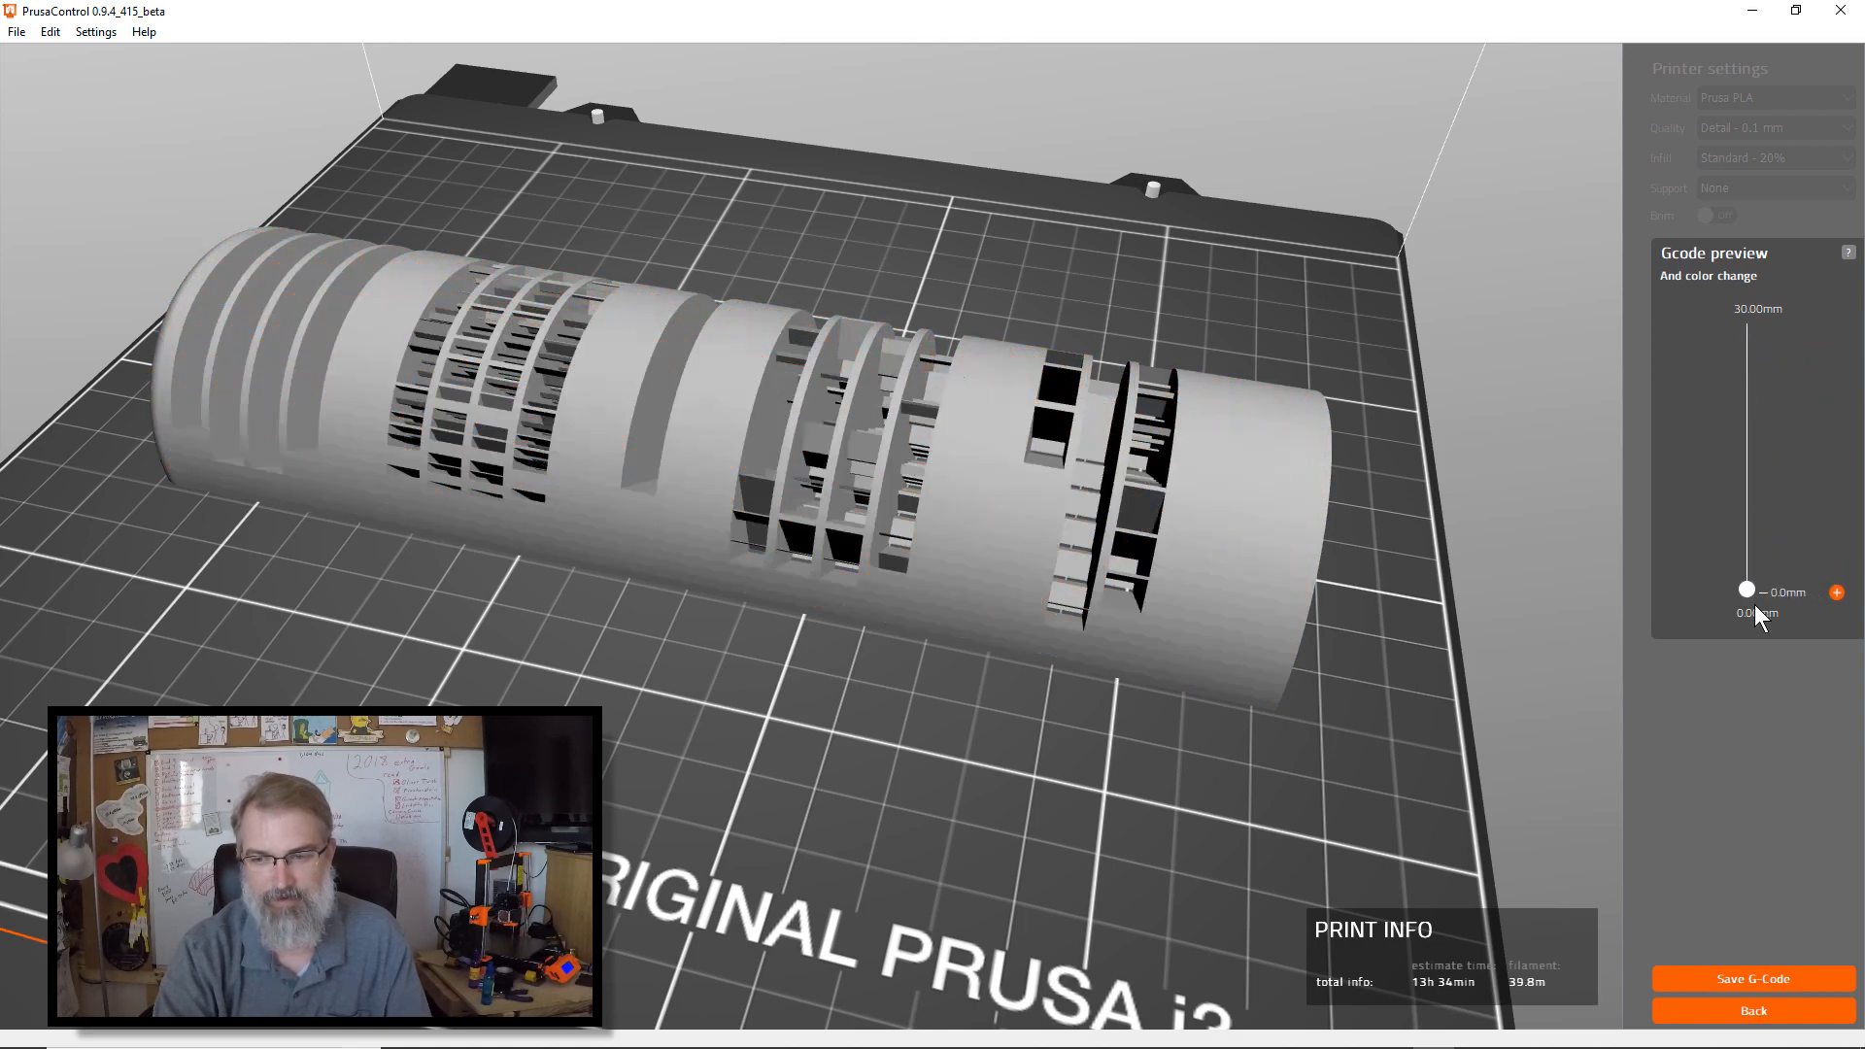
pyautogui.moveTo(1750, 978)
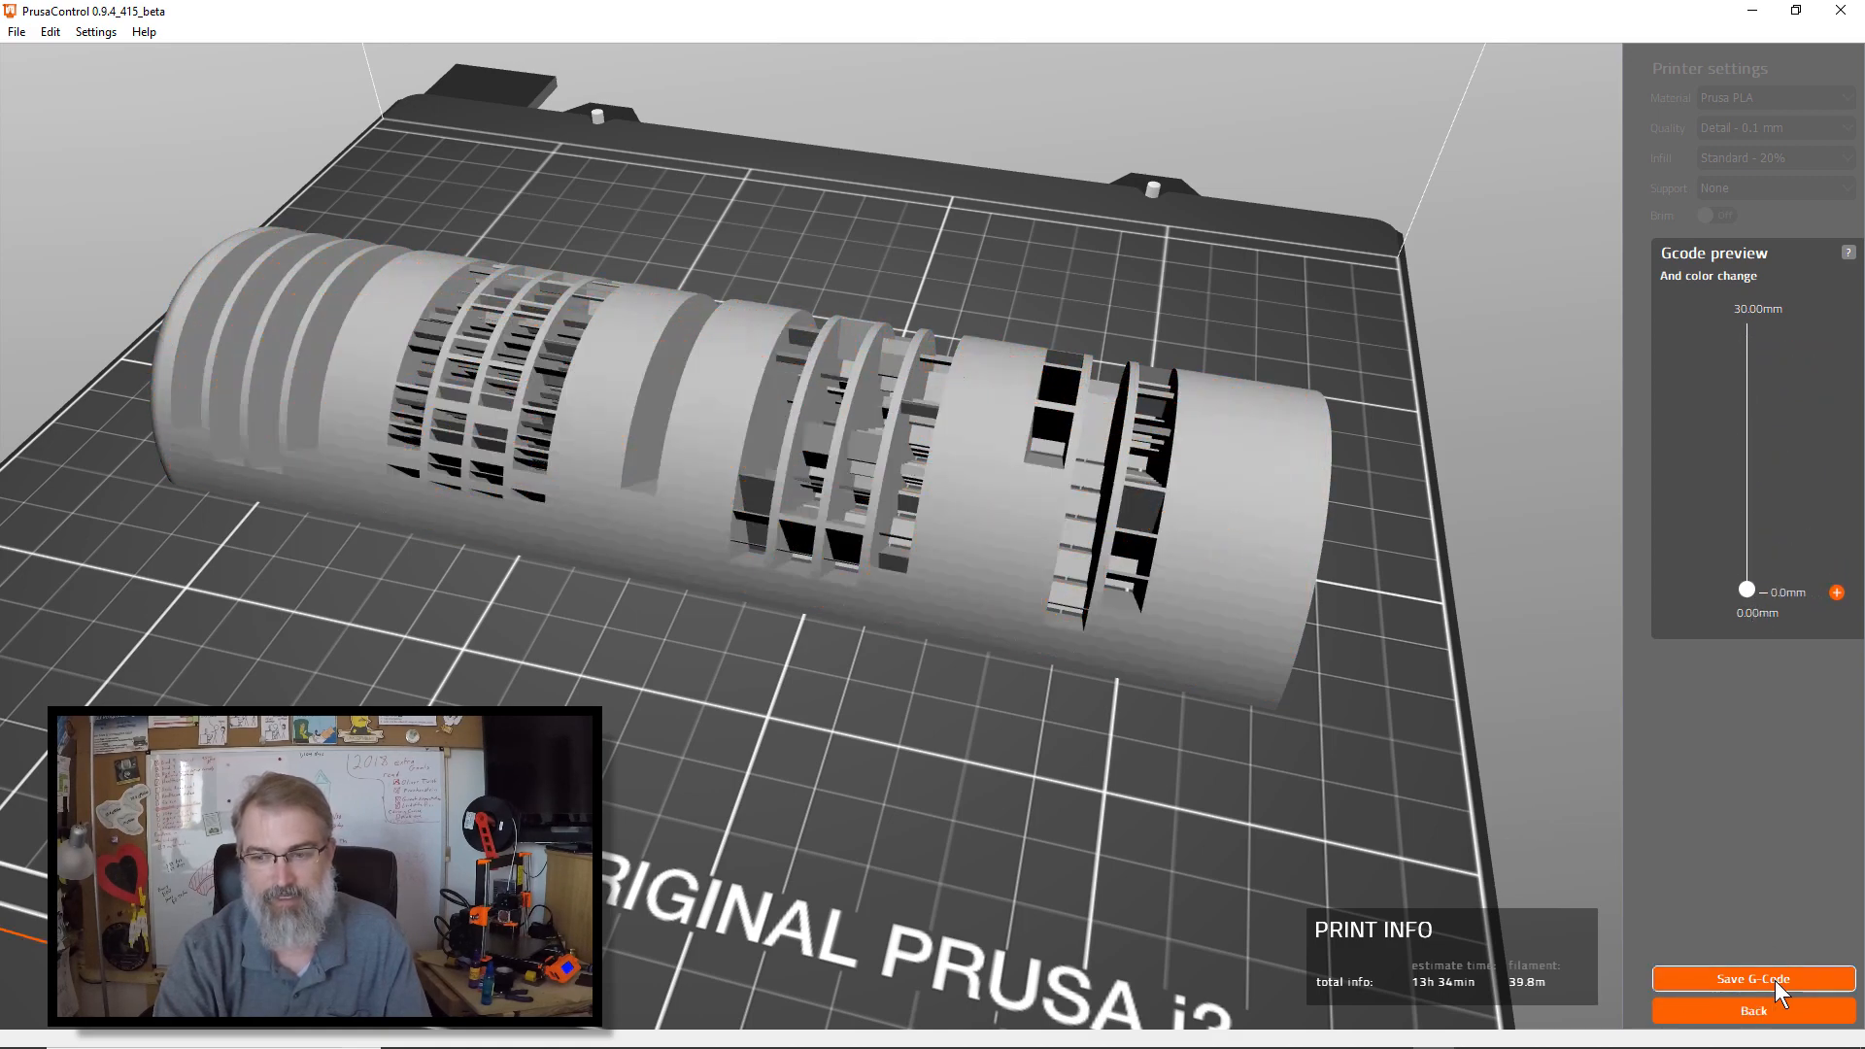
# Step: Save Gnomon_Northen_NETFABBED_PLA_DETAIL.gcode to the Downloads folder
pyautogui.click(1749, 978)
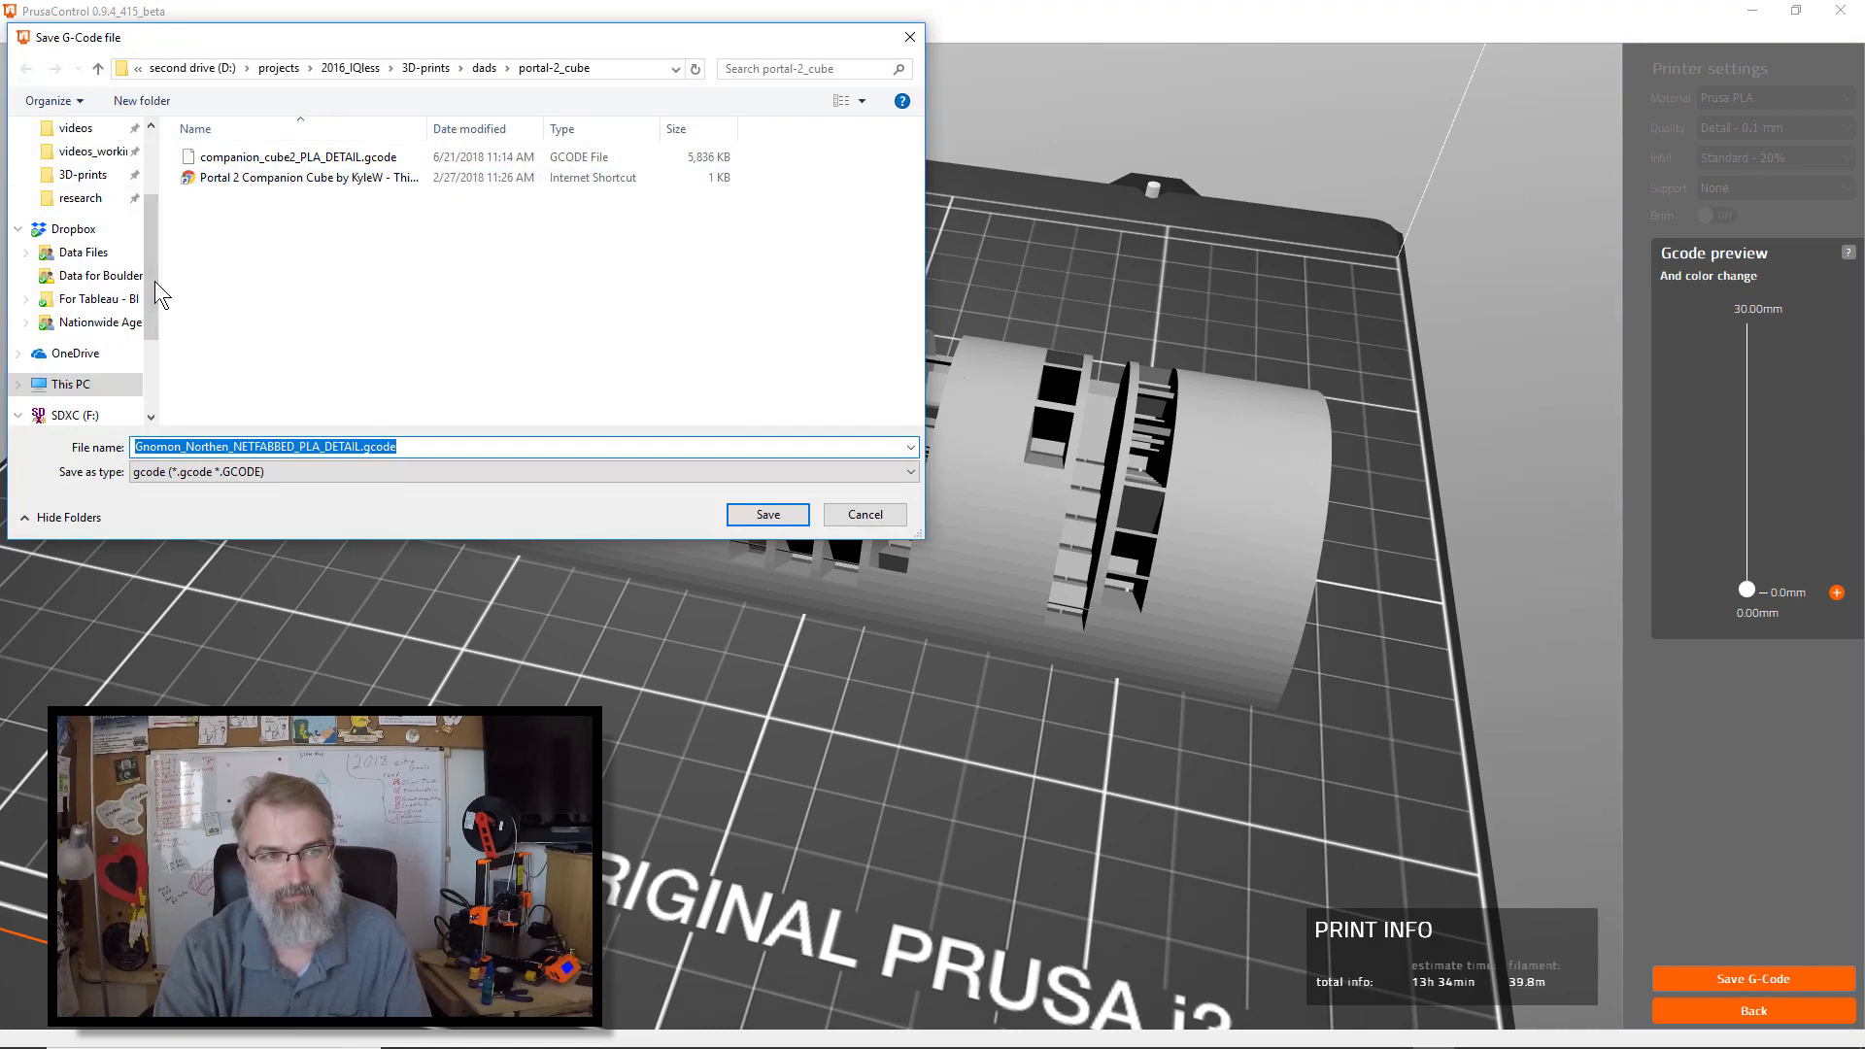
pyautogui.click(87, 189)
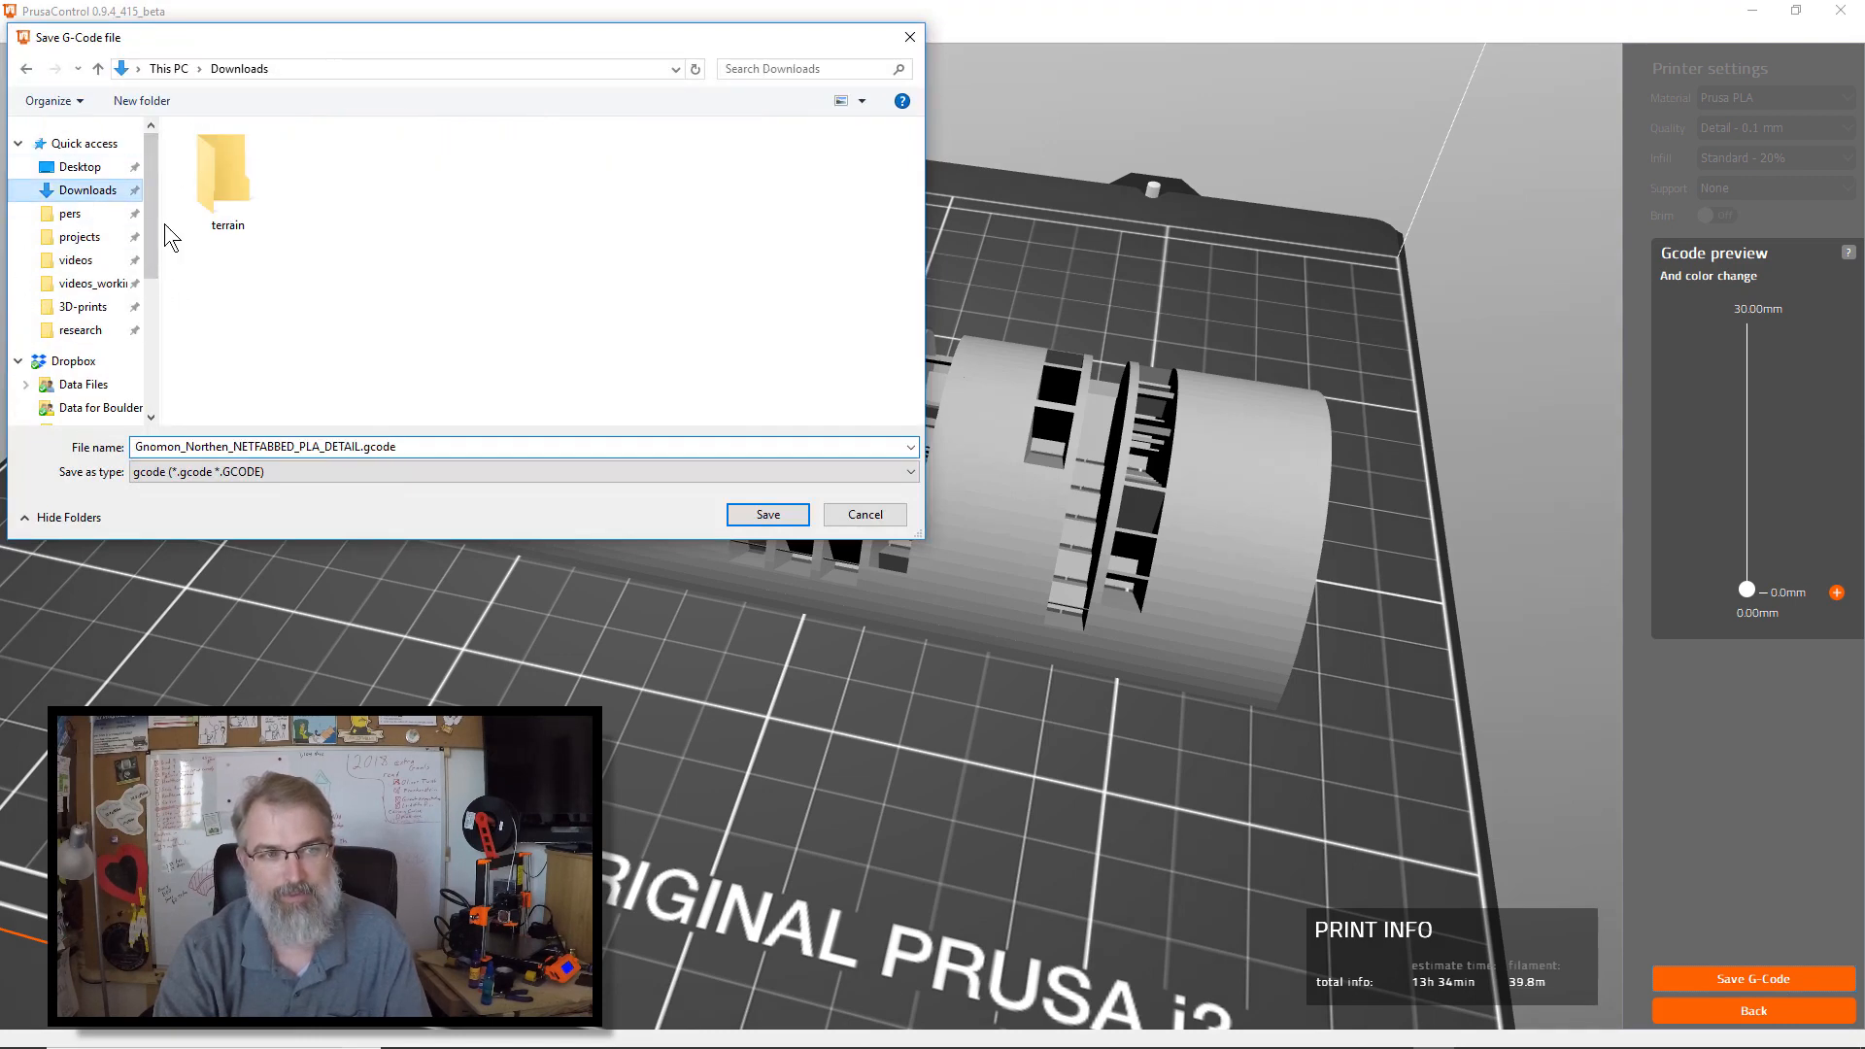
pyautogui.click(767, 514)
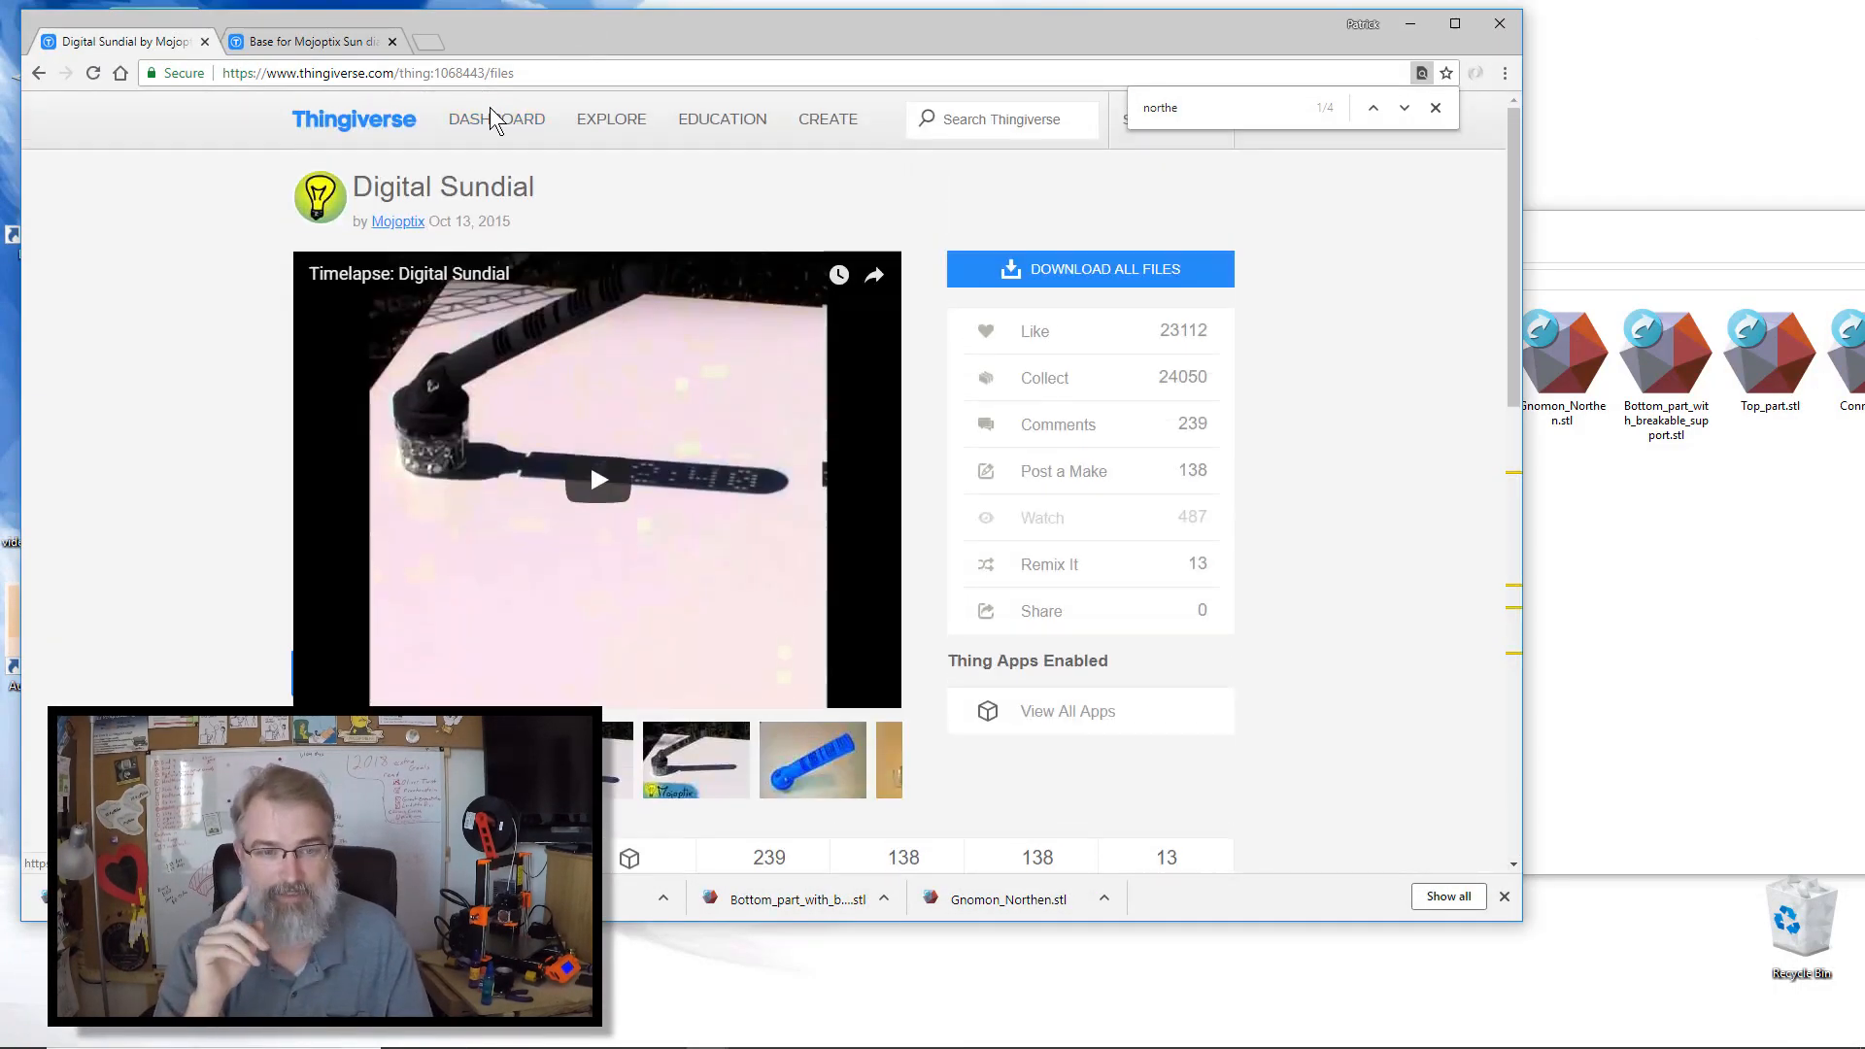
# Step: Open the 'Base for Mojoptix Sun dial' remix and download its Sun_dial_base_leg_v2.stl file
pyautogui.scroll(-3)
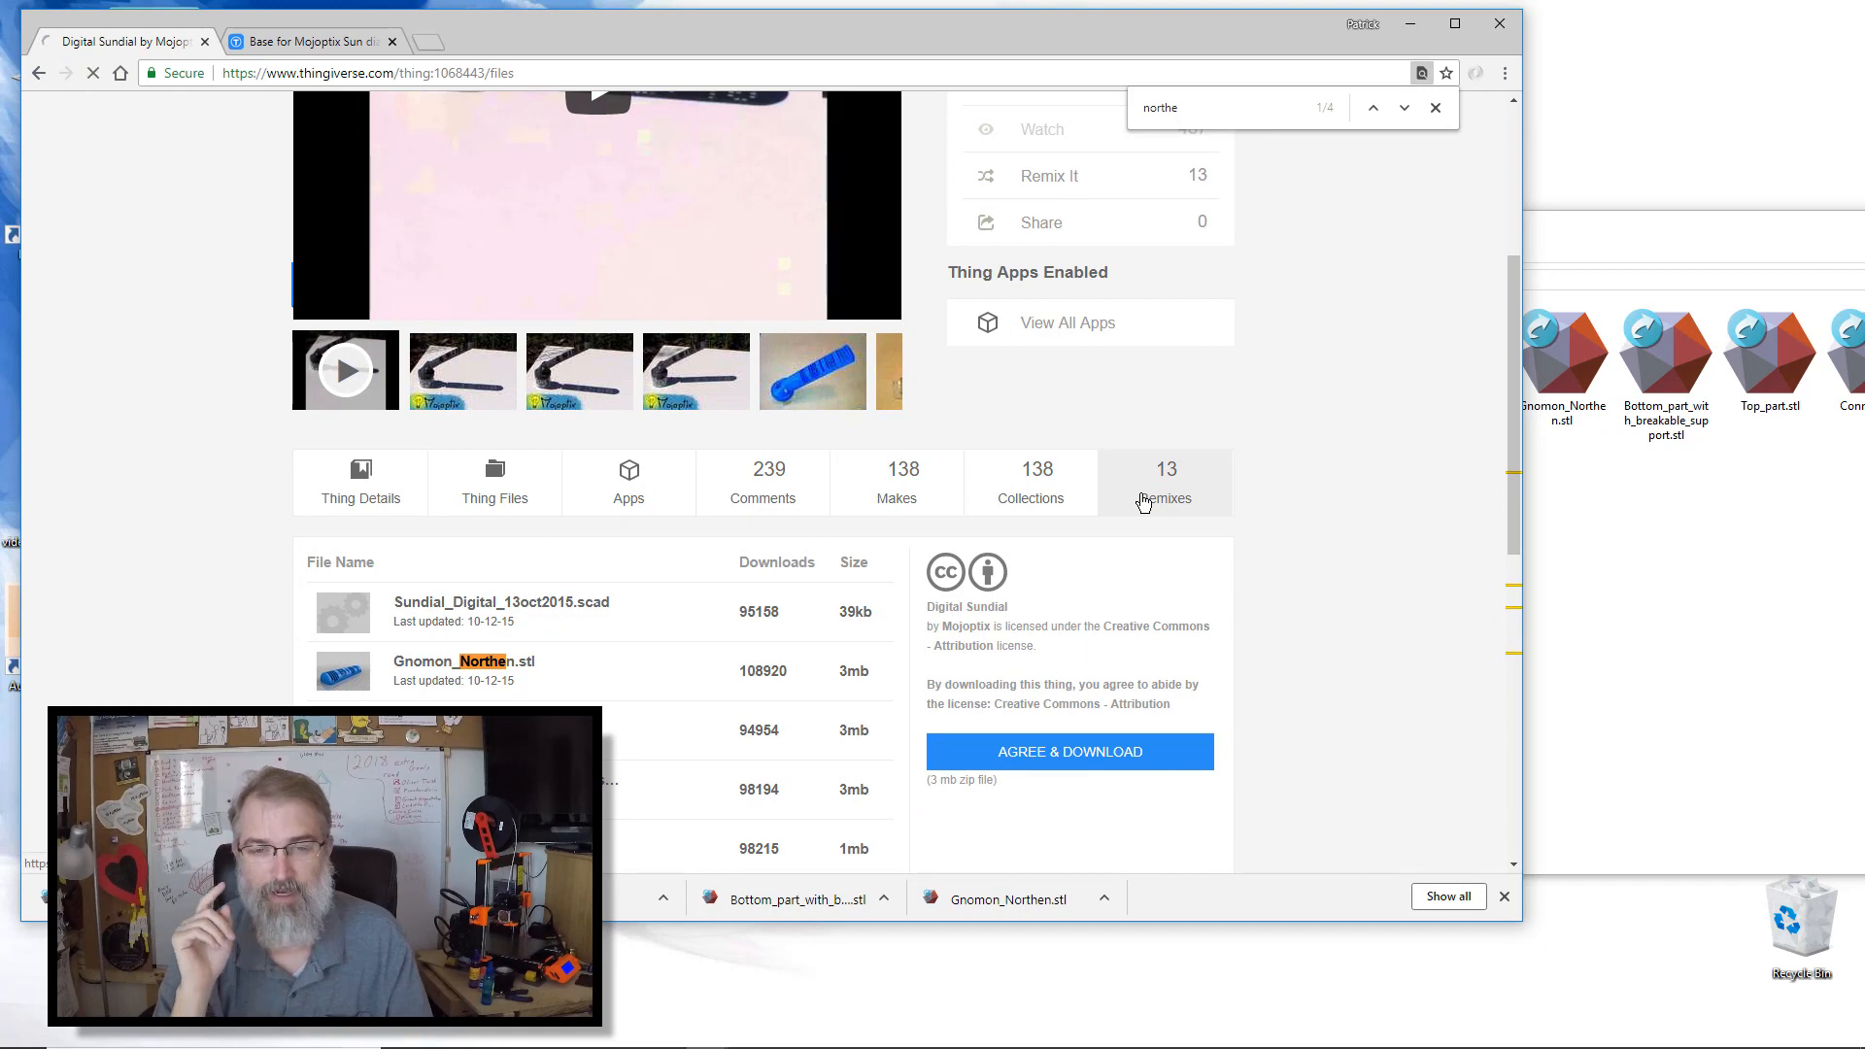
pyautogui.click(1165, 481)
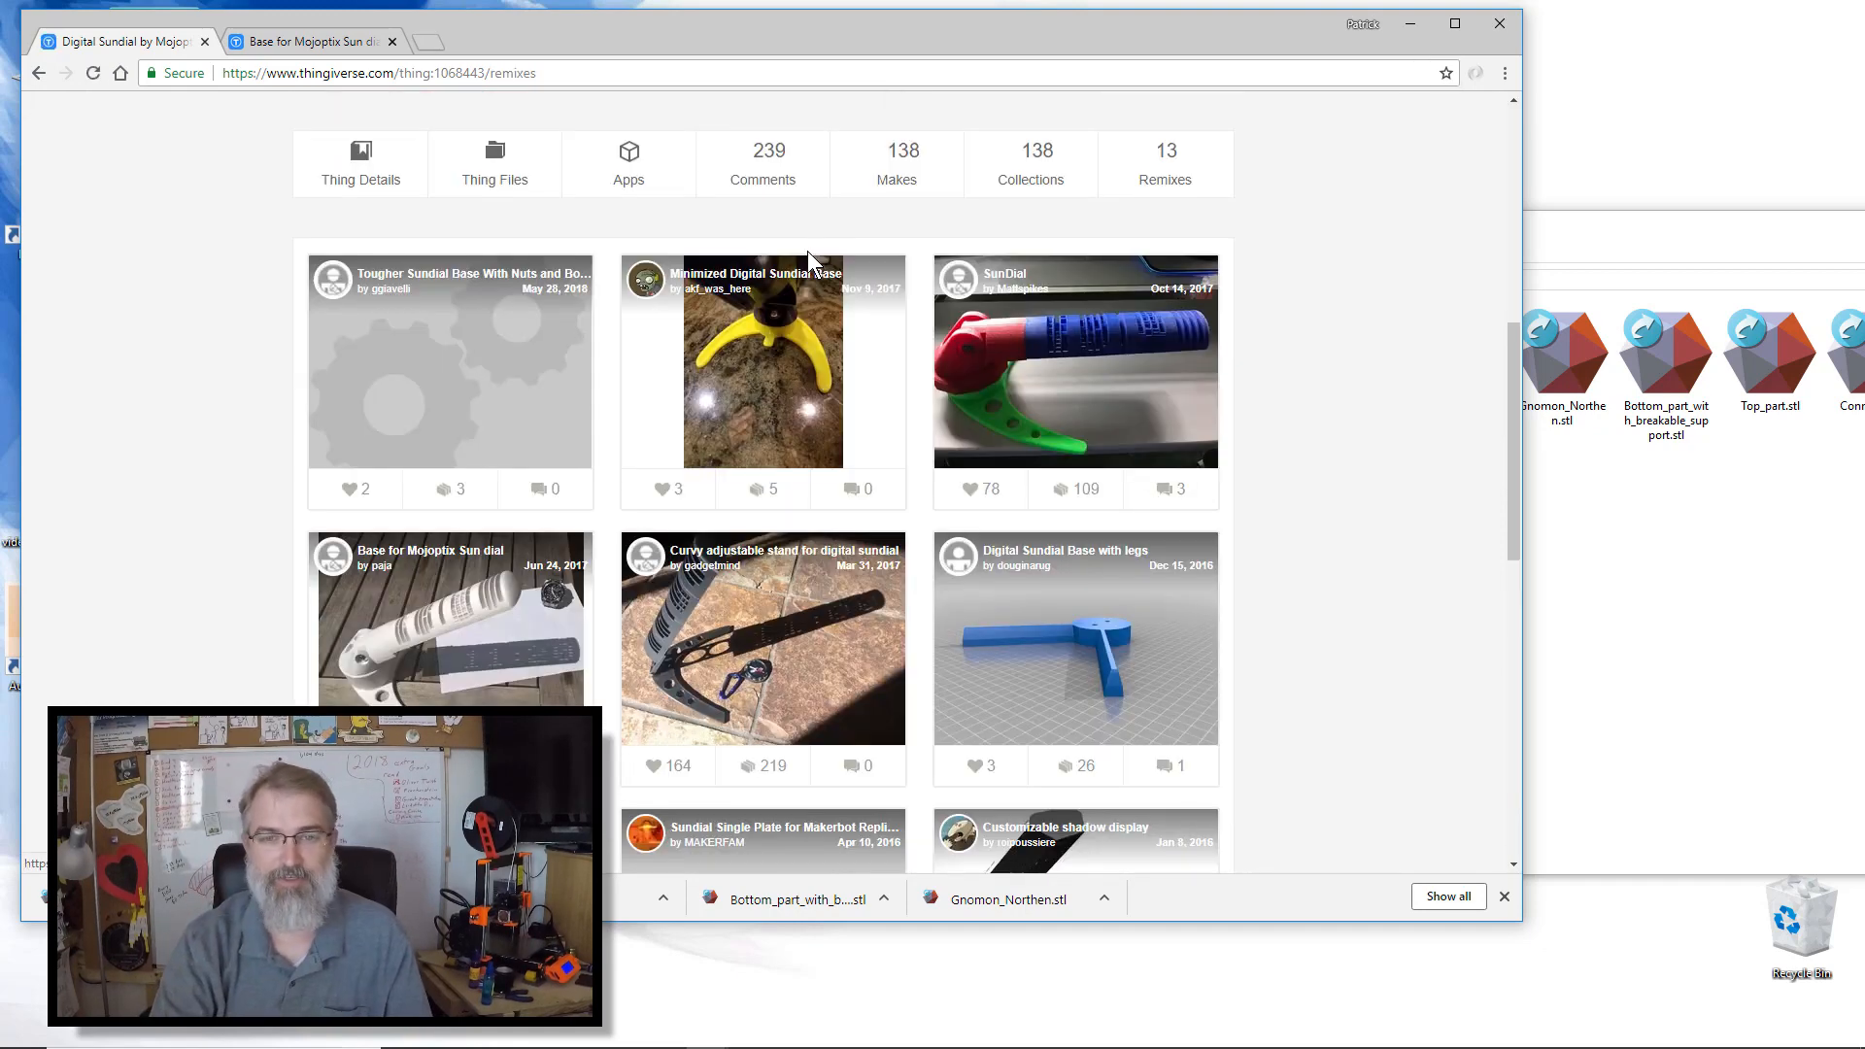
pyautogui.moveTo(527, 503)
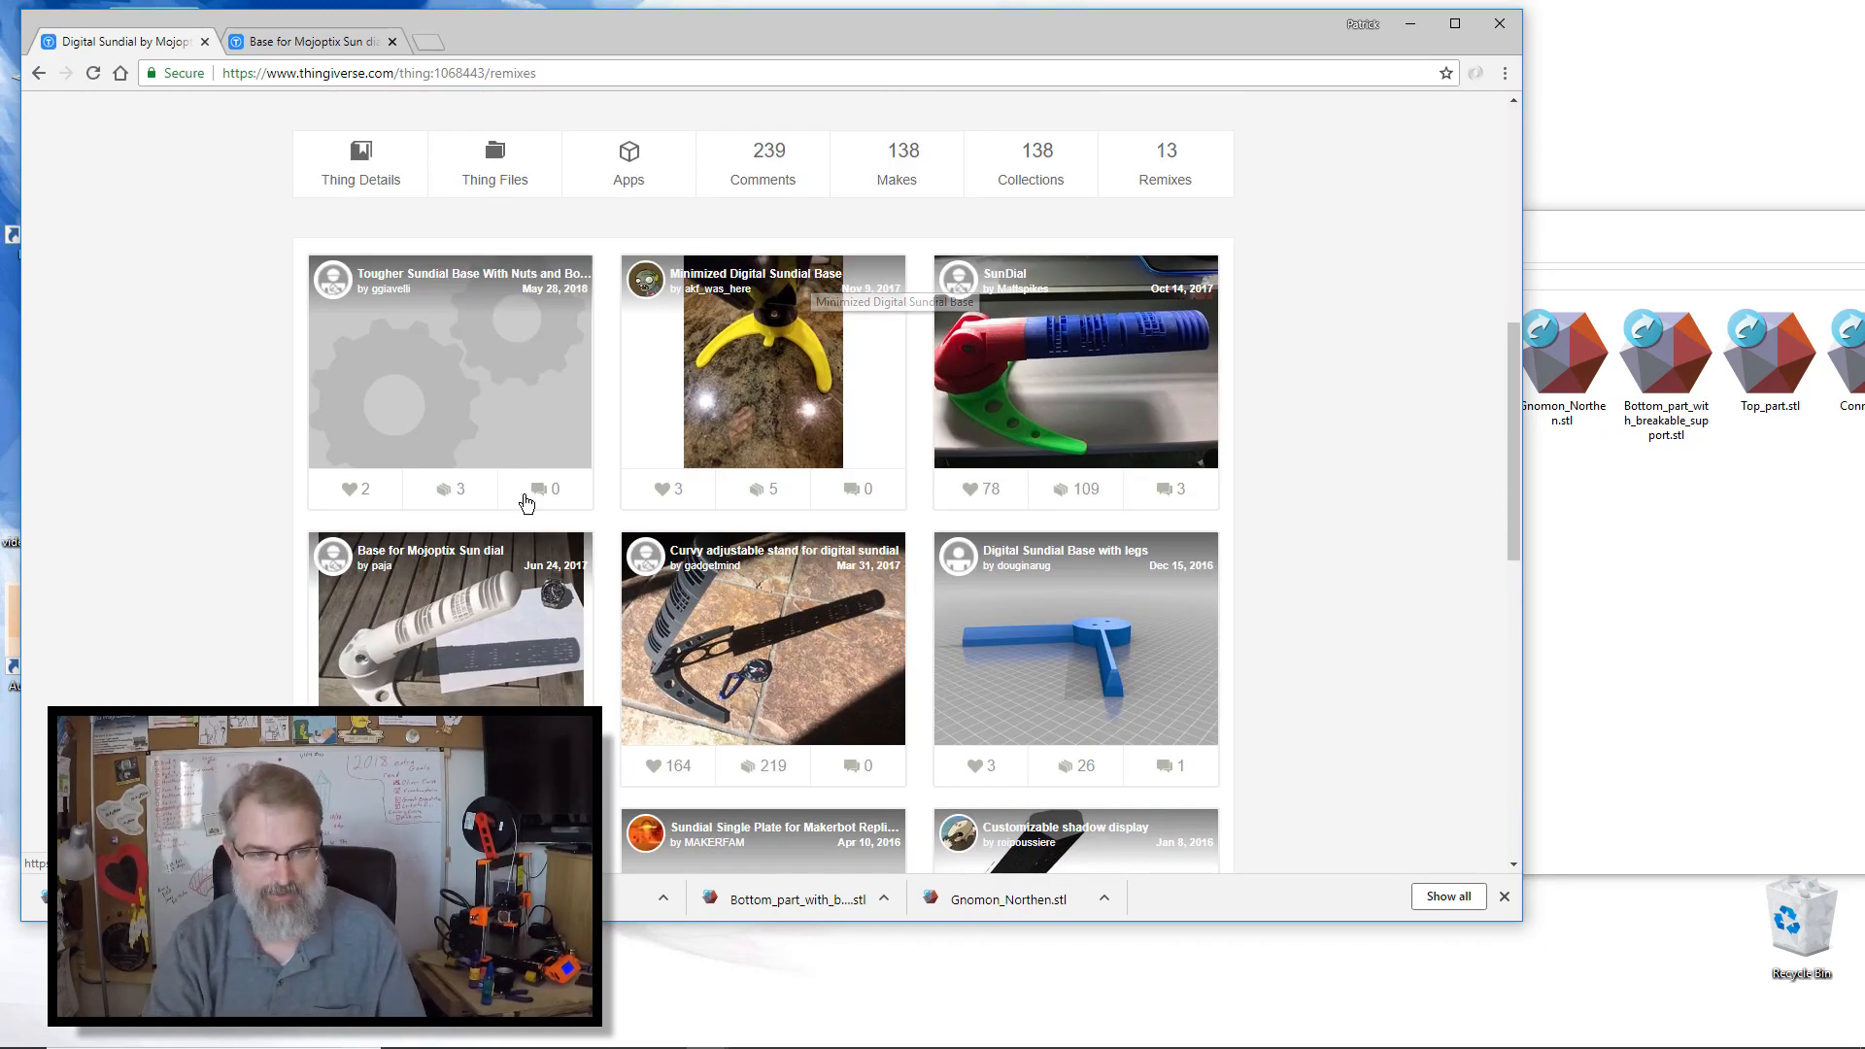
pyautogui.moveTo(472, 610)
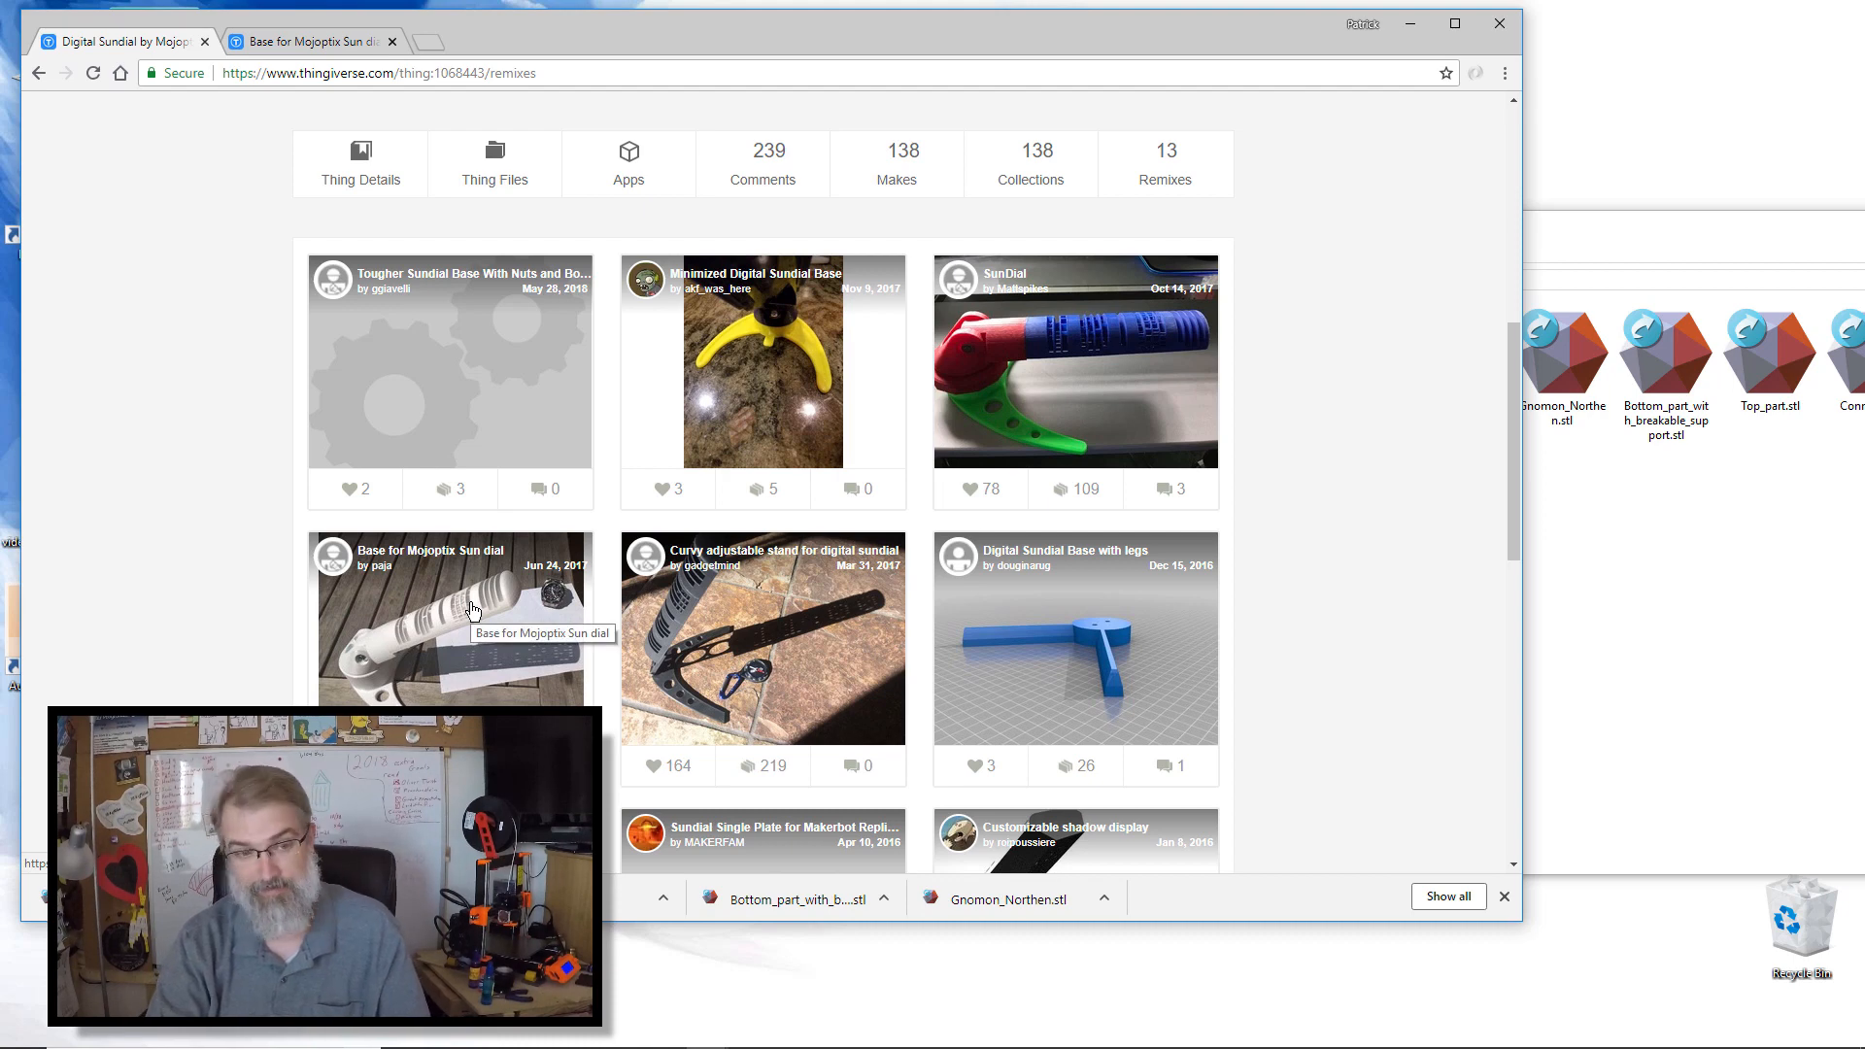
pyautogui.click(449, 619)
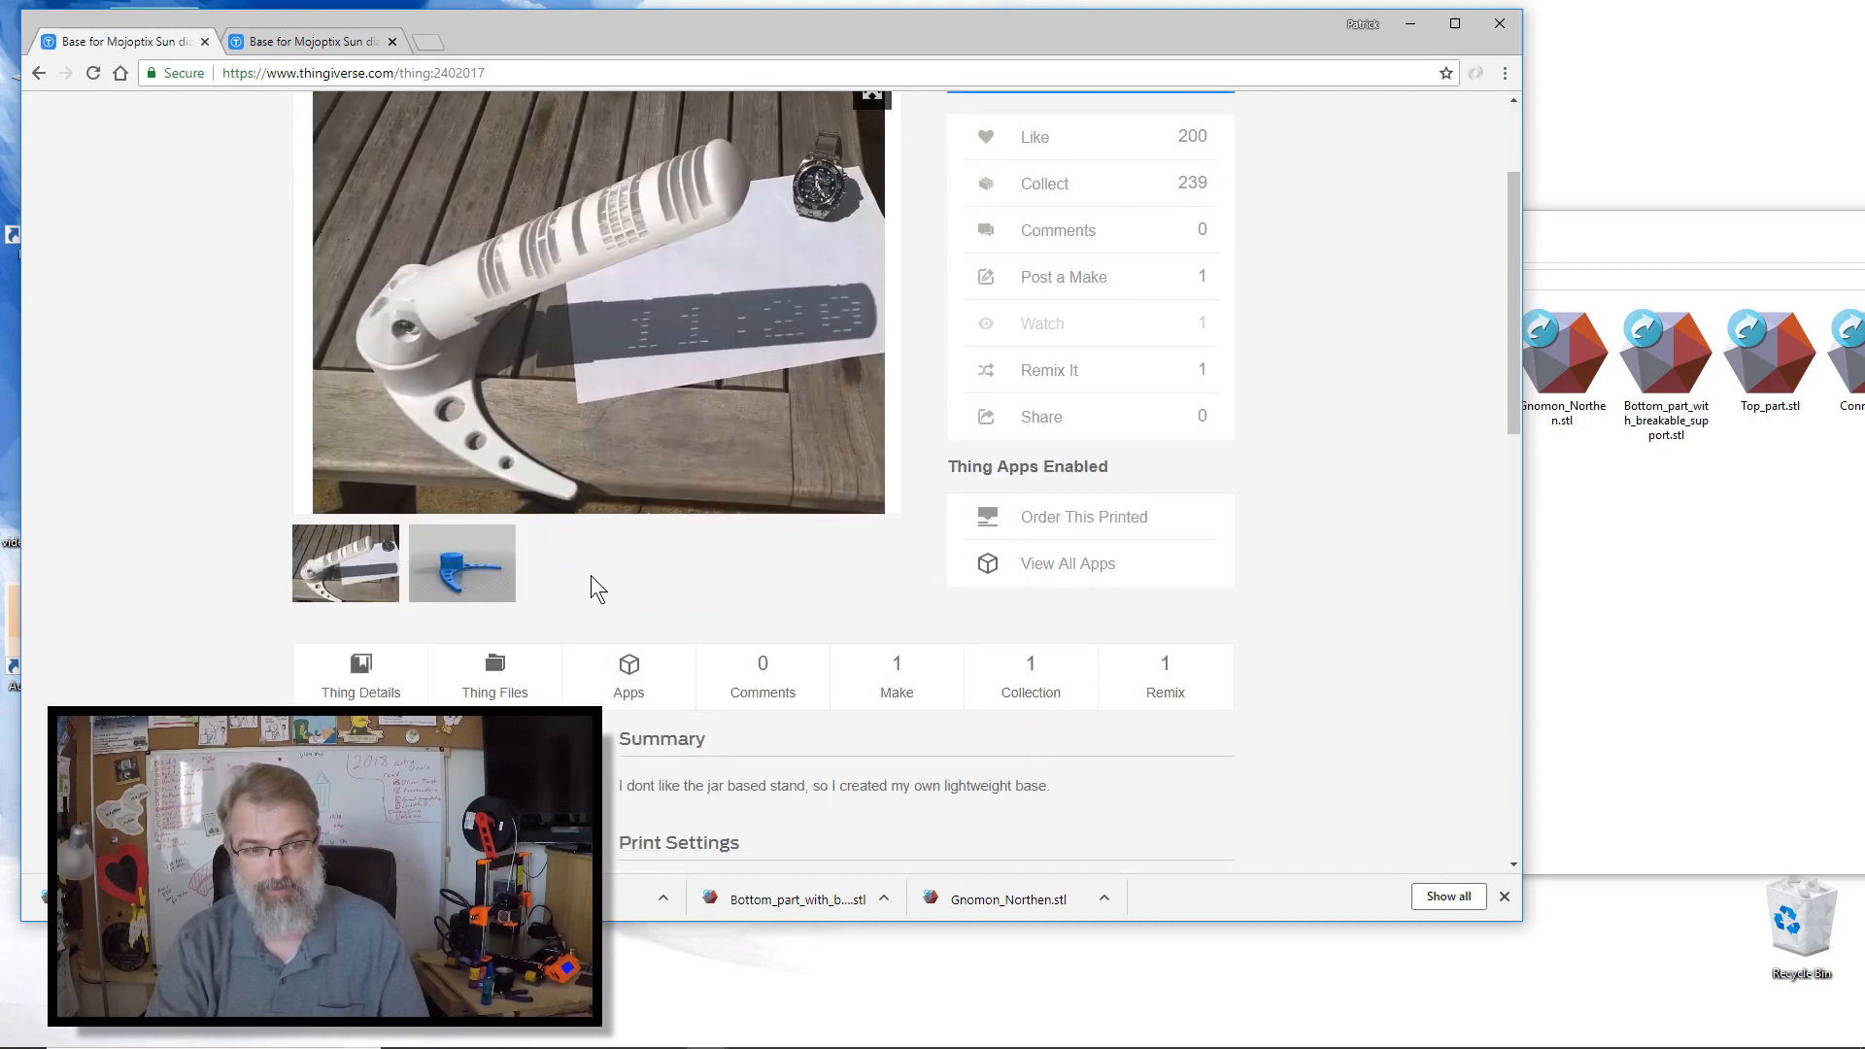
pyautogui.click(493, 676)
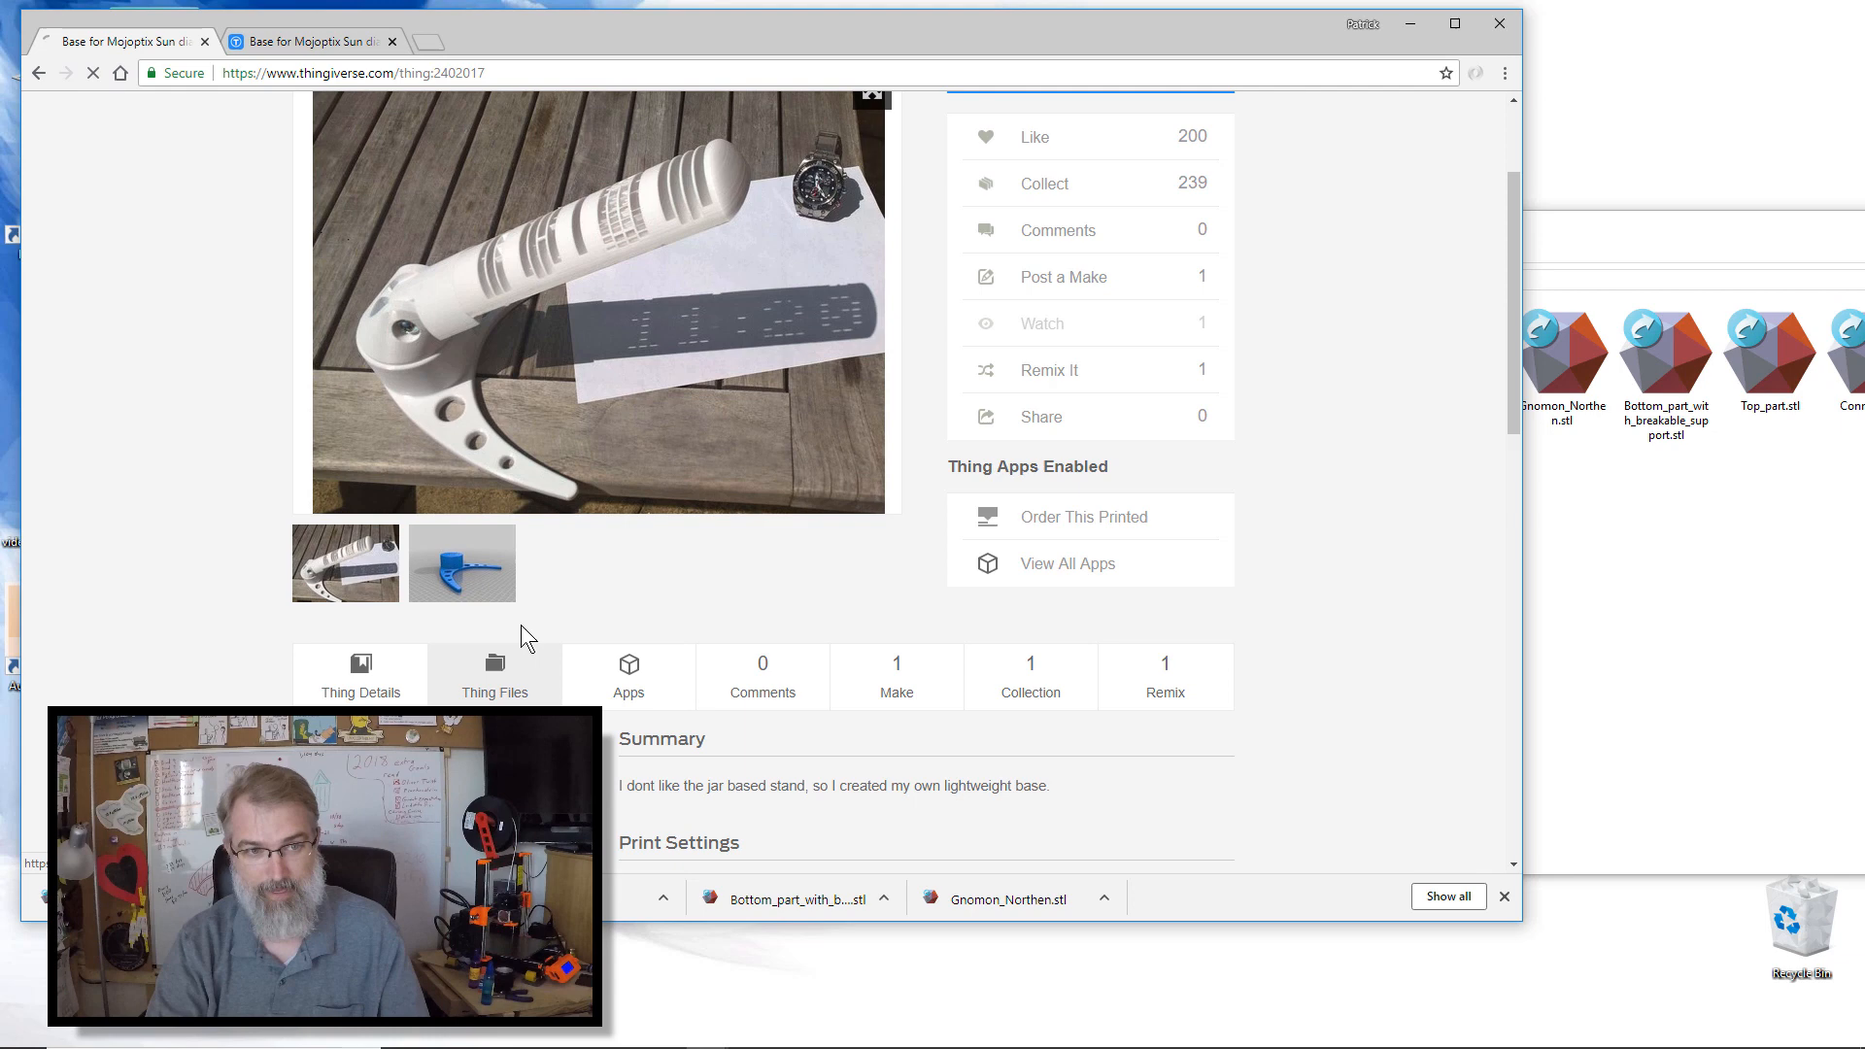
pyautogui.click(493, 677)
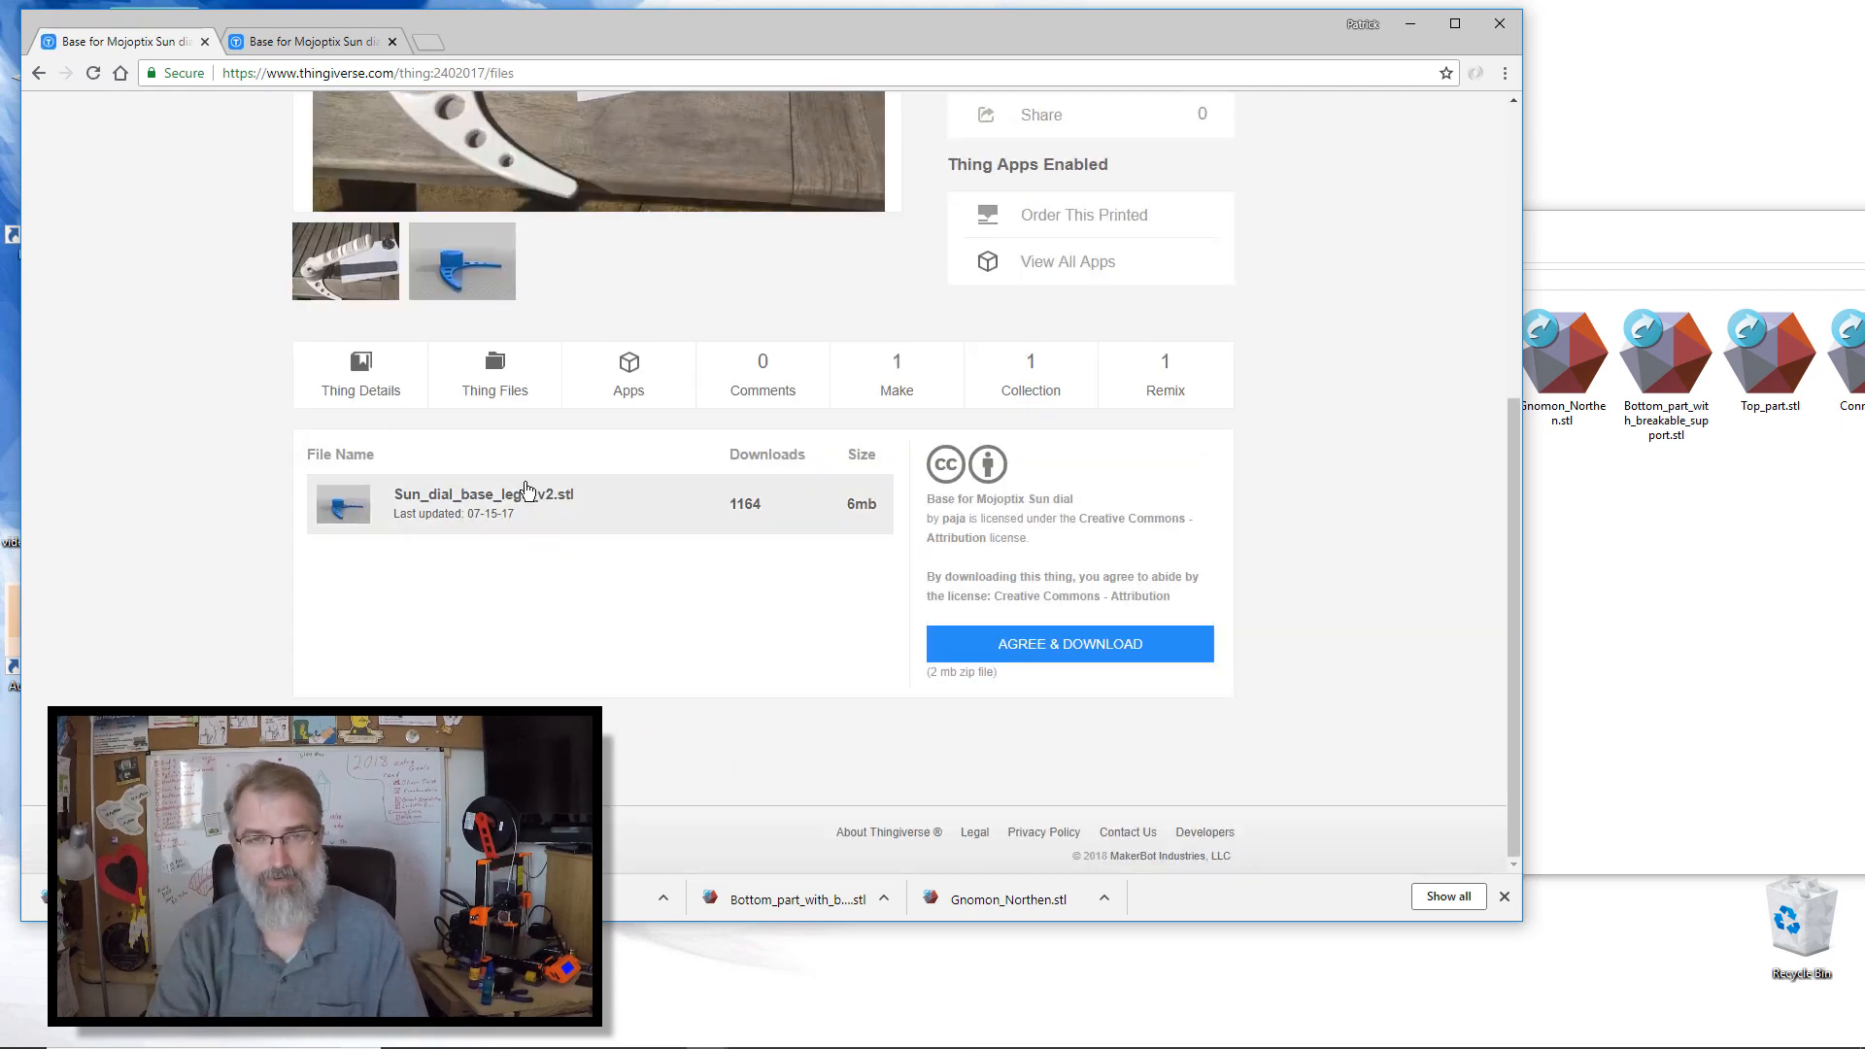